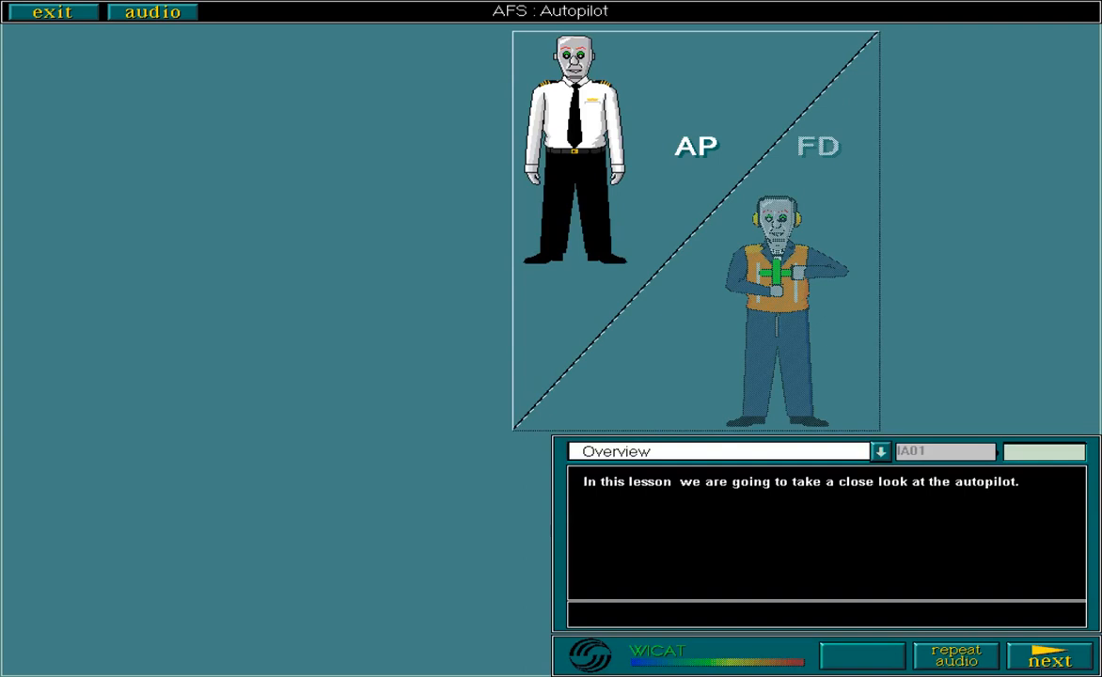
- Advance through overview pages A01–A03 to the two robot autopilots page A04
{"action": "left_click", "coordinate": [1049, 654]}
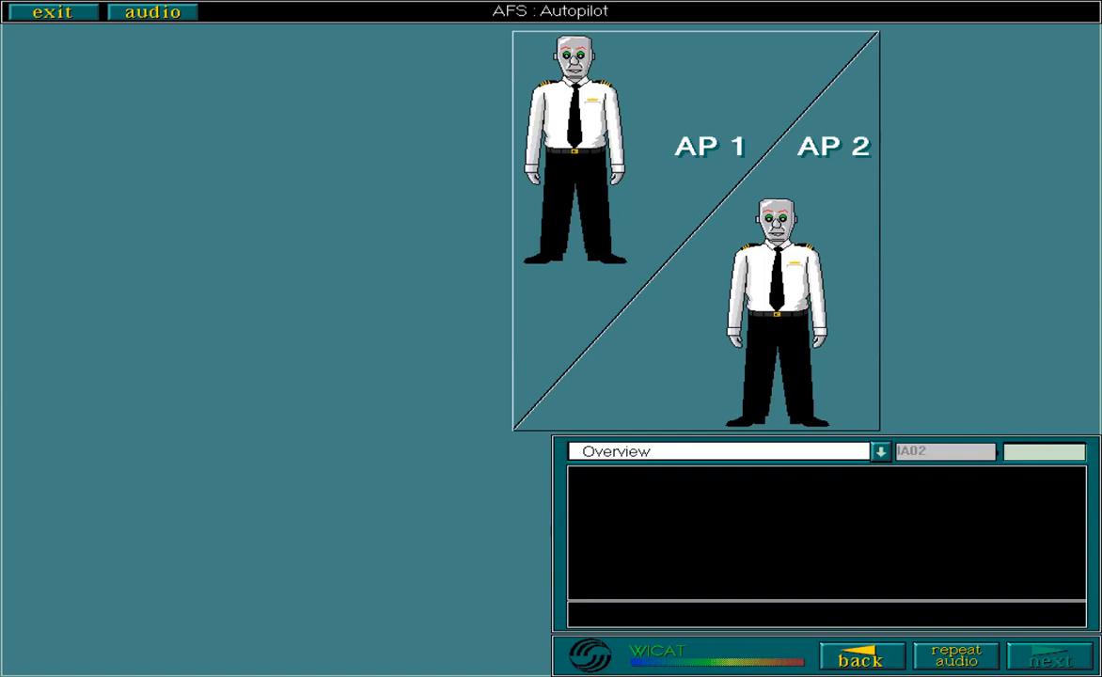
{"action": "left_click", "coordinate": [1052, 654]}
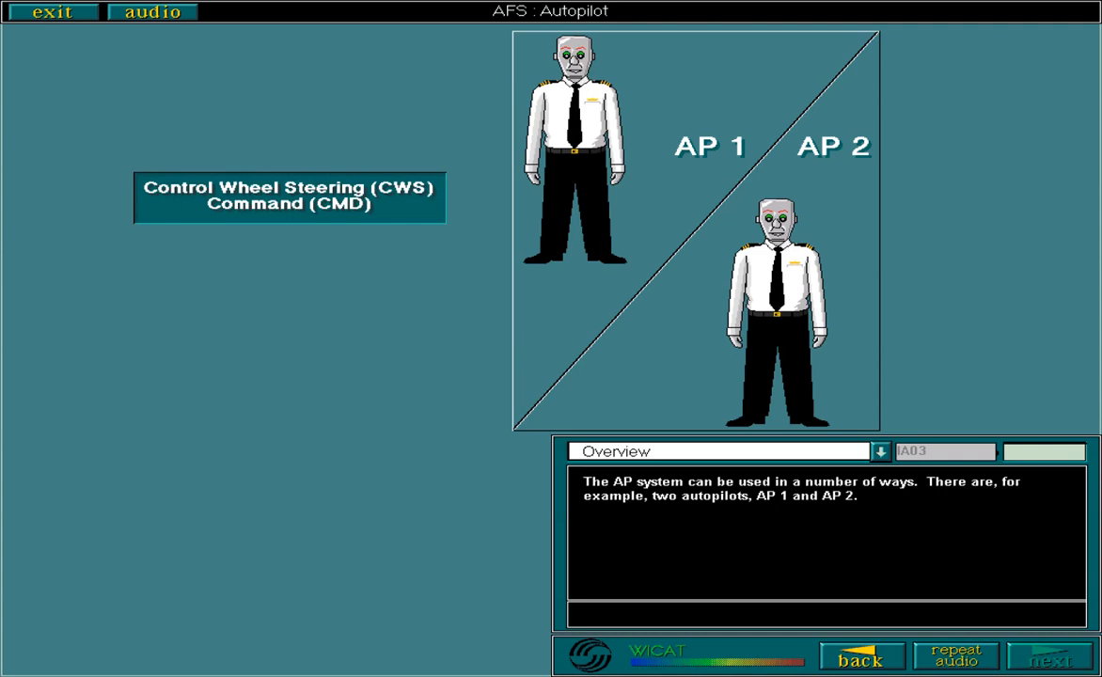
{"action": "left_click", "coordinate": [1049, 654]}
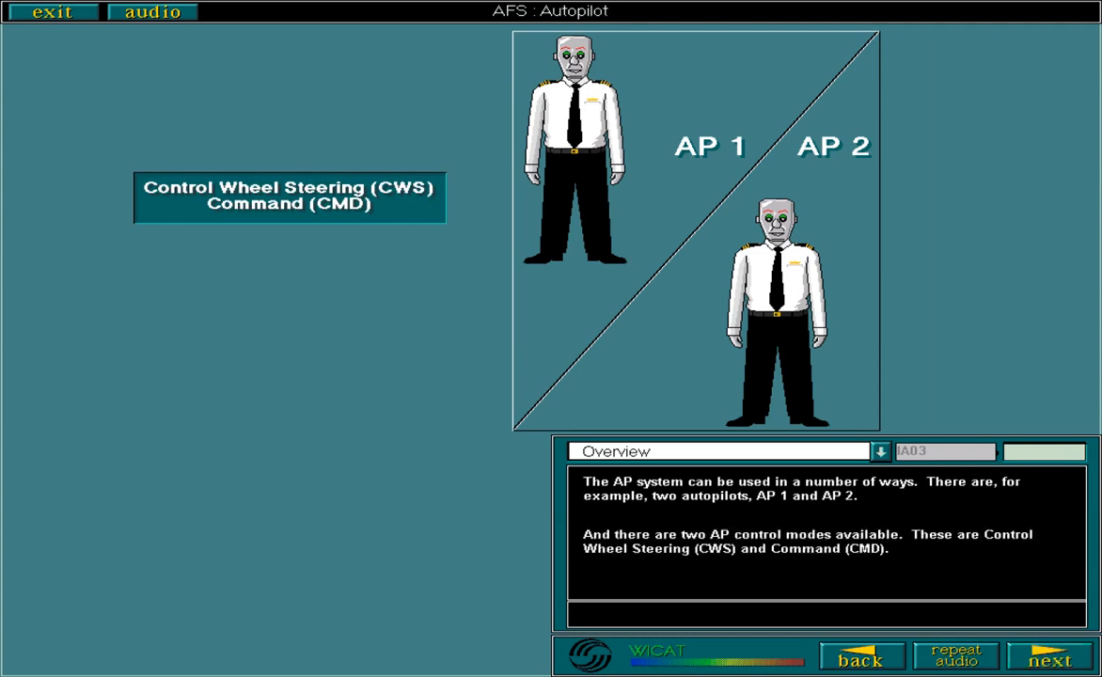
{"action": "left_click", "coordinate": [1049, 656]}
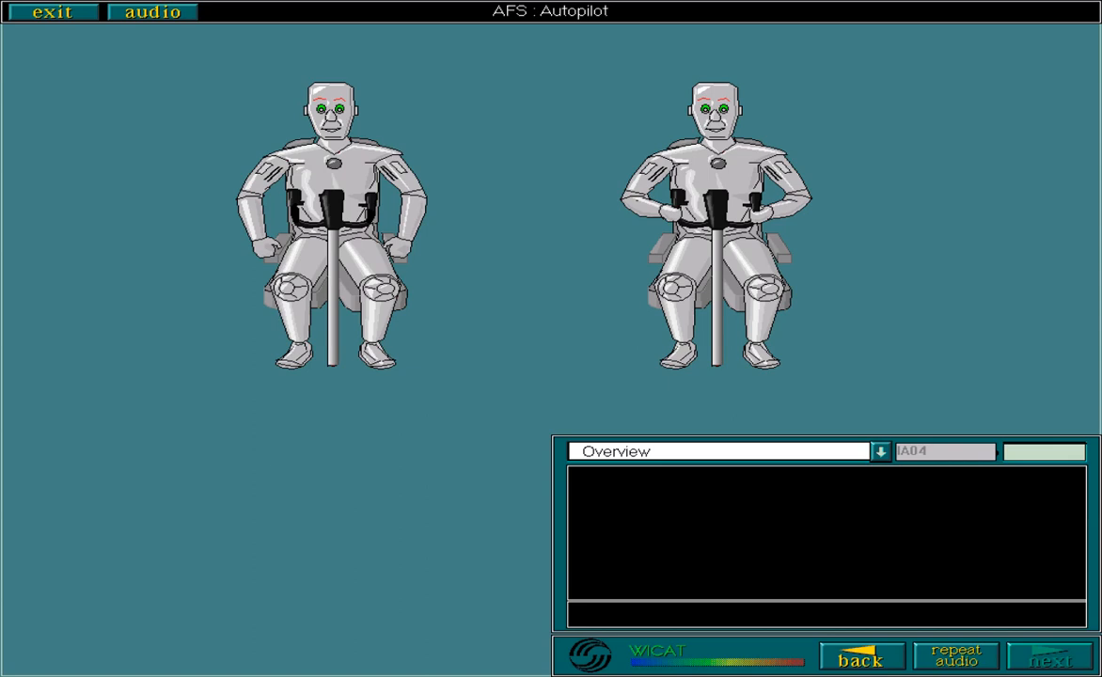
- Advance through the cockpit comparison and single-autopilot pages A04–A05 to reach page A06
{"action": "left_click", "coordinate": [1049, 656]}
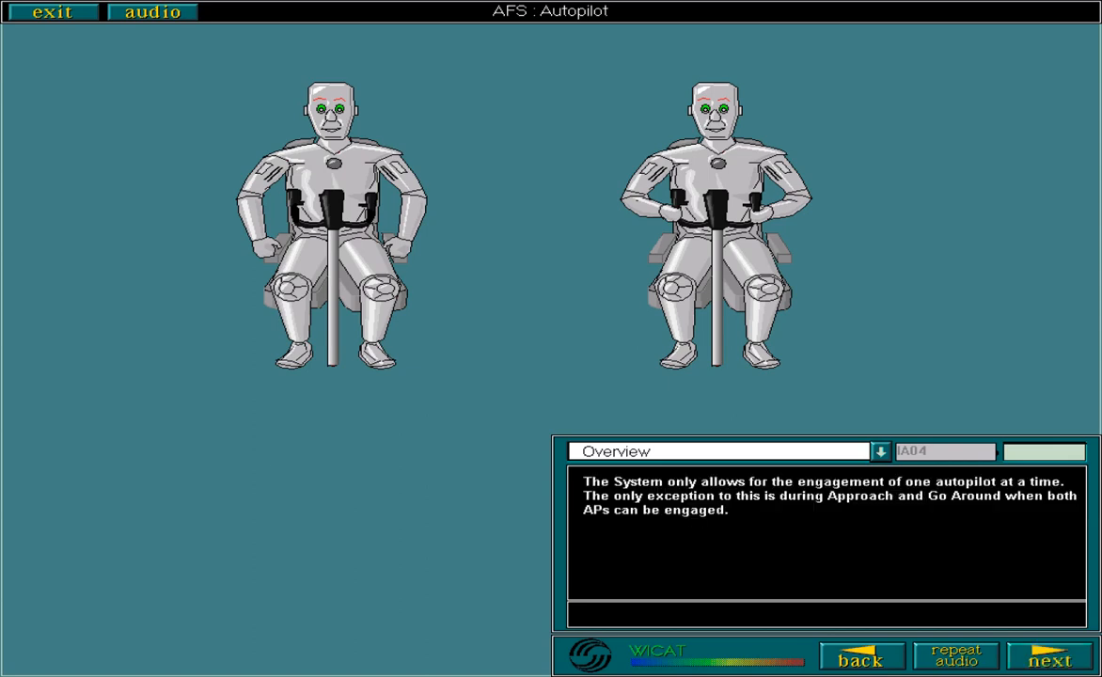
{"action": "left_click", "coordinate": [1049, 654]}
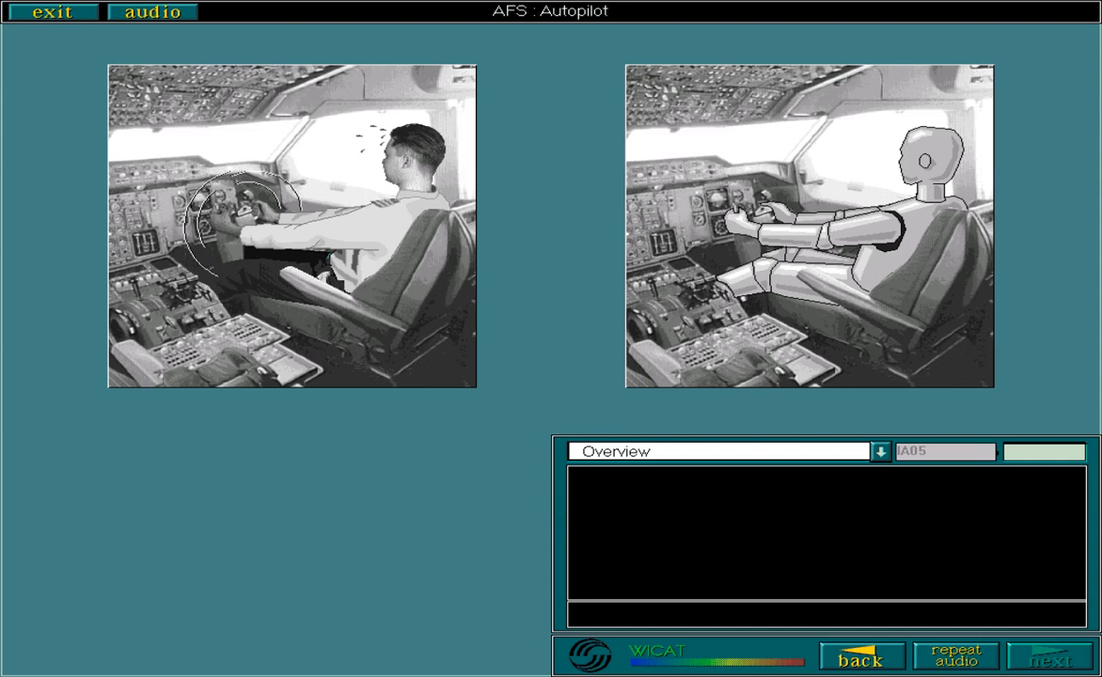
{"action": "left_click", "coordinate": [1049, 654]}
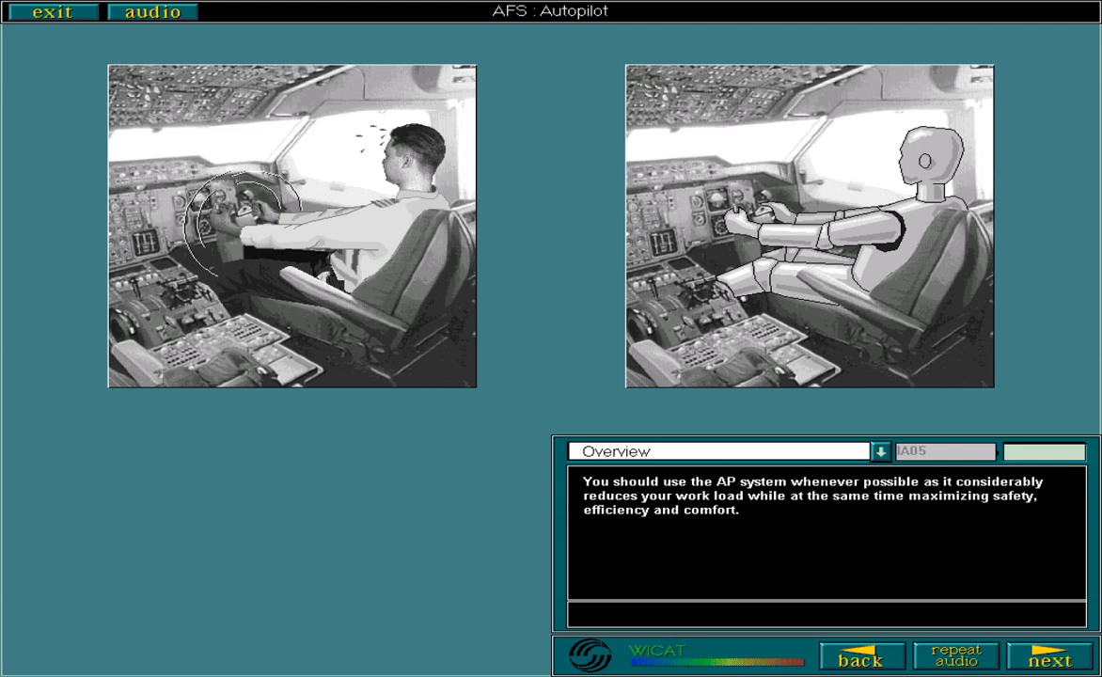
{"action": "left_click", "coordinate": [1049, 654]}
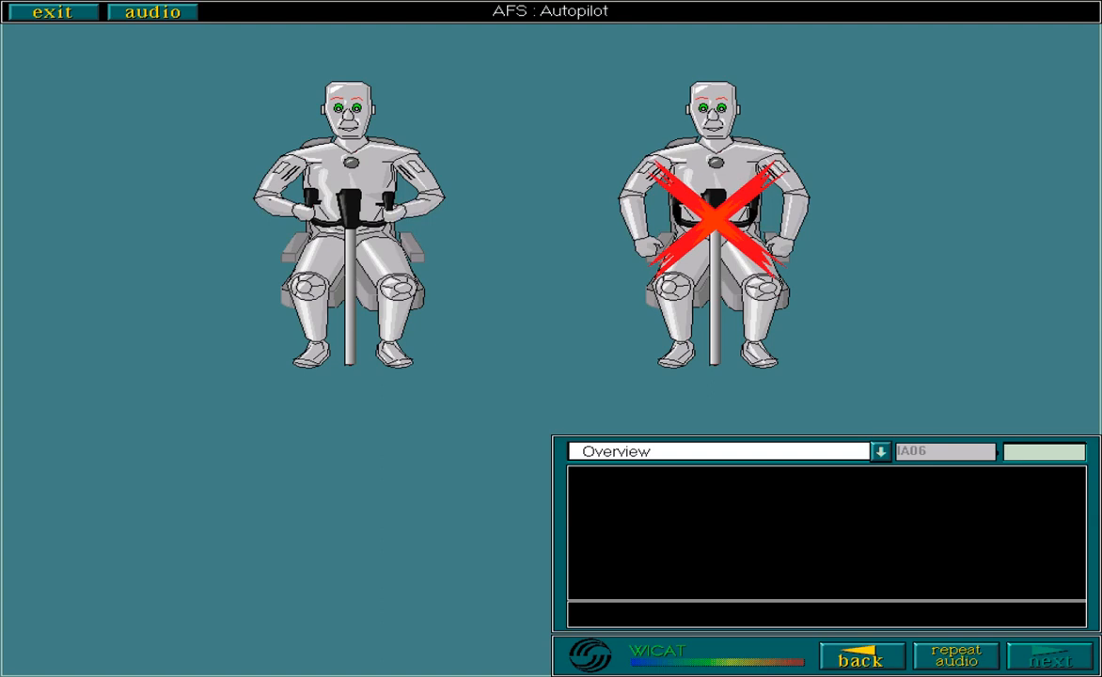
- Advance through the modification-standard and lesson-scope pages A06–A08, then move on to System Components
{"action": "left_click", "coordinate": [1049, 658]}
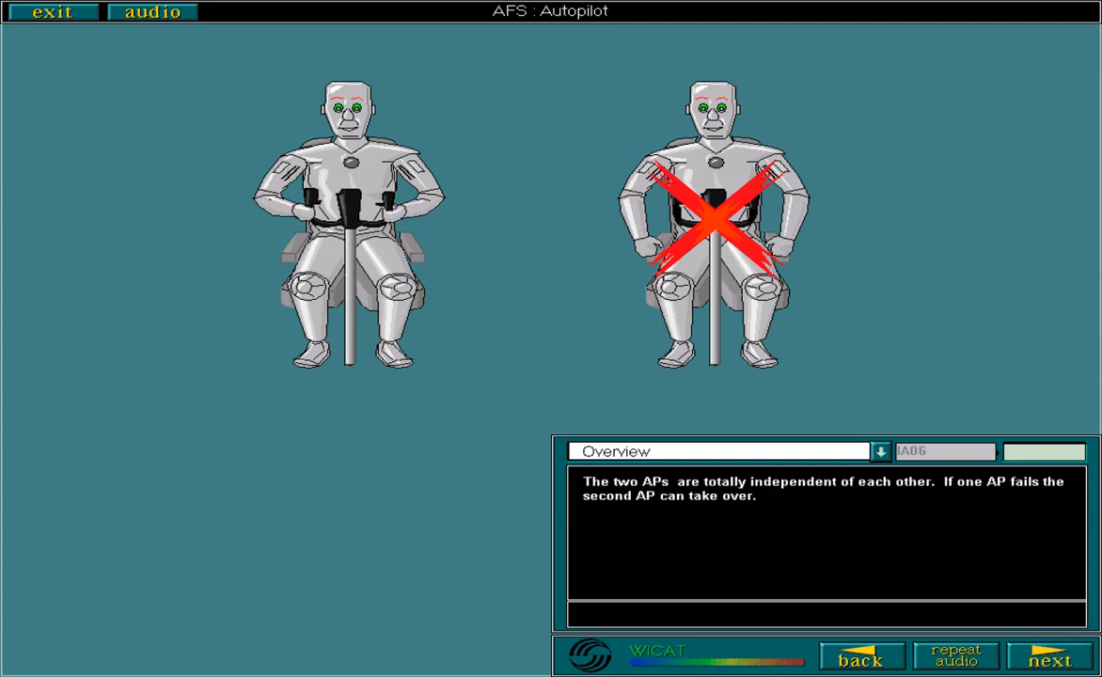
{"action": "left_click", "coordinate": [1053, 654]}
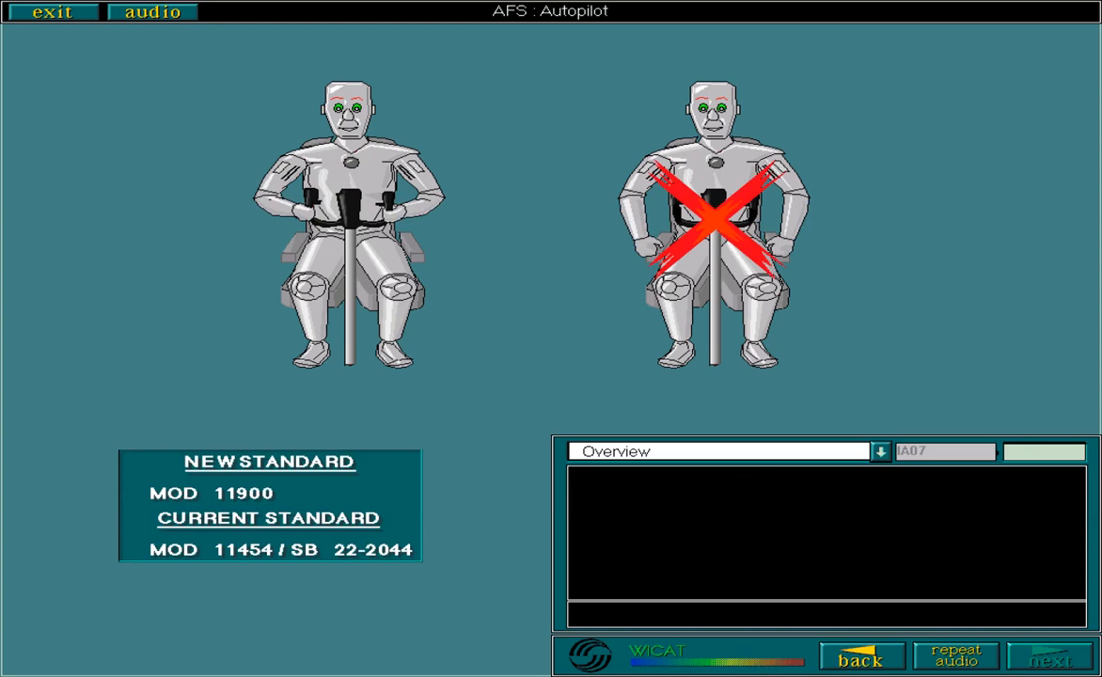
{"action": "left_click", "coordinate": [1045, 654]}
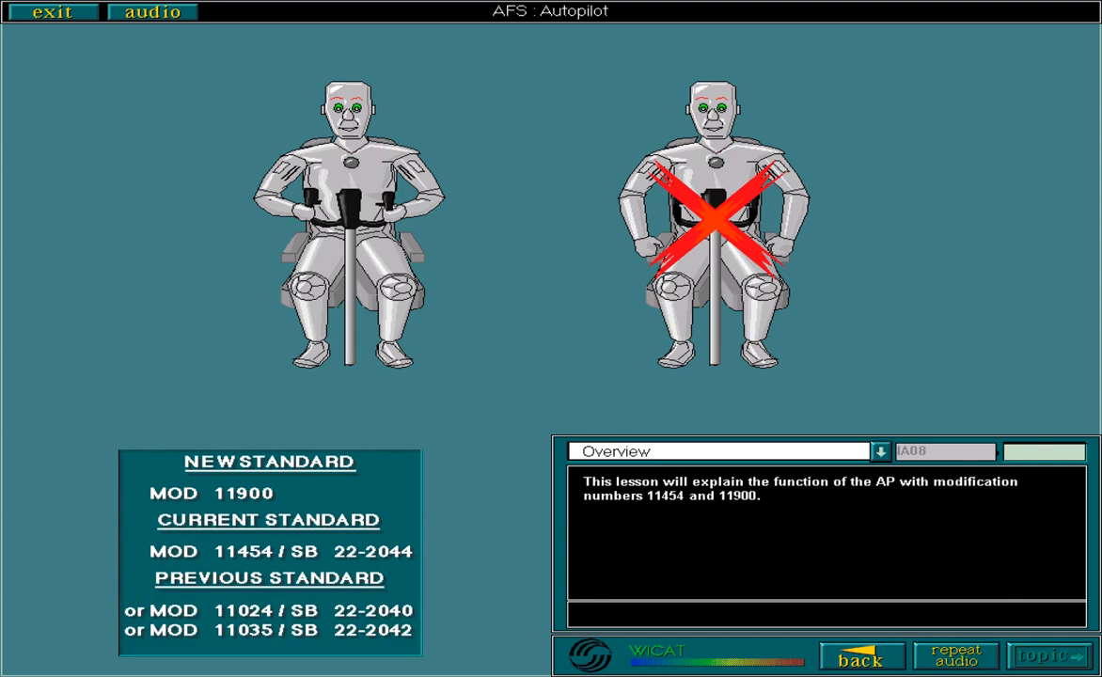
{"action": "left_click", "coordinate": [1045, 654]}
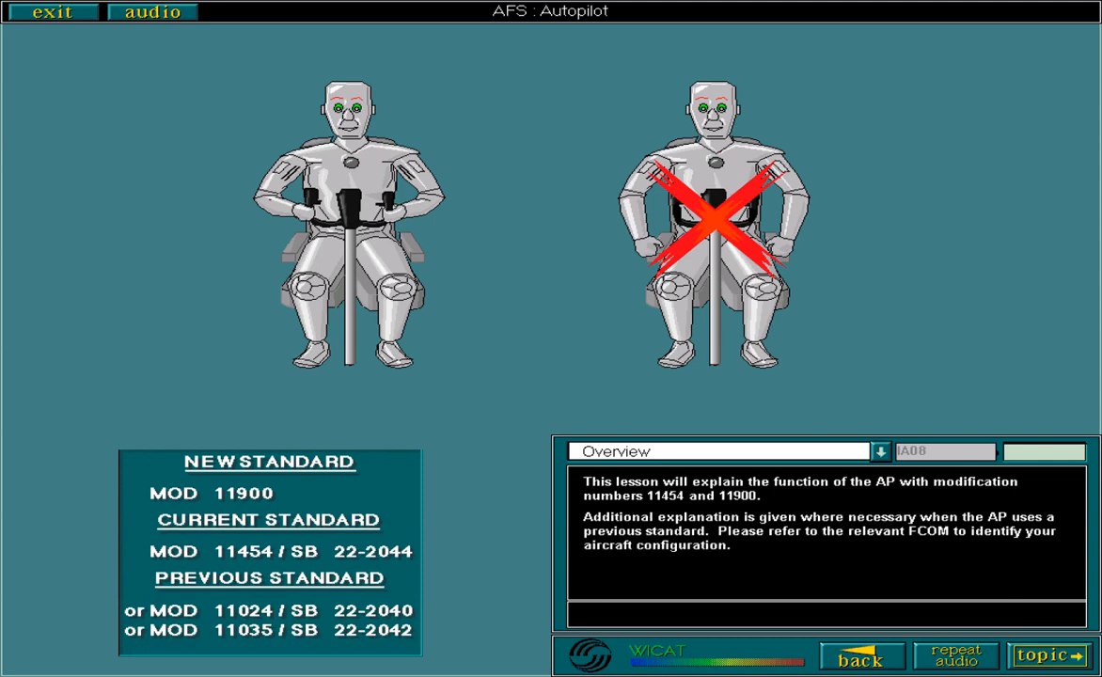
{"action": "left_click", "coordinate": [1045, 654]}
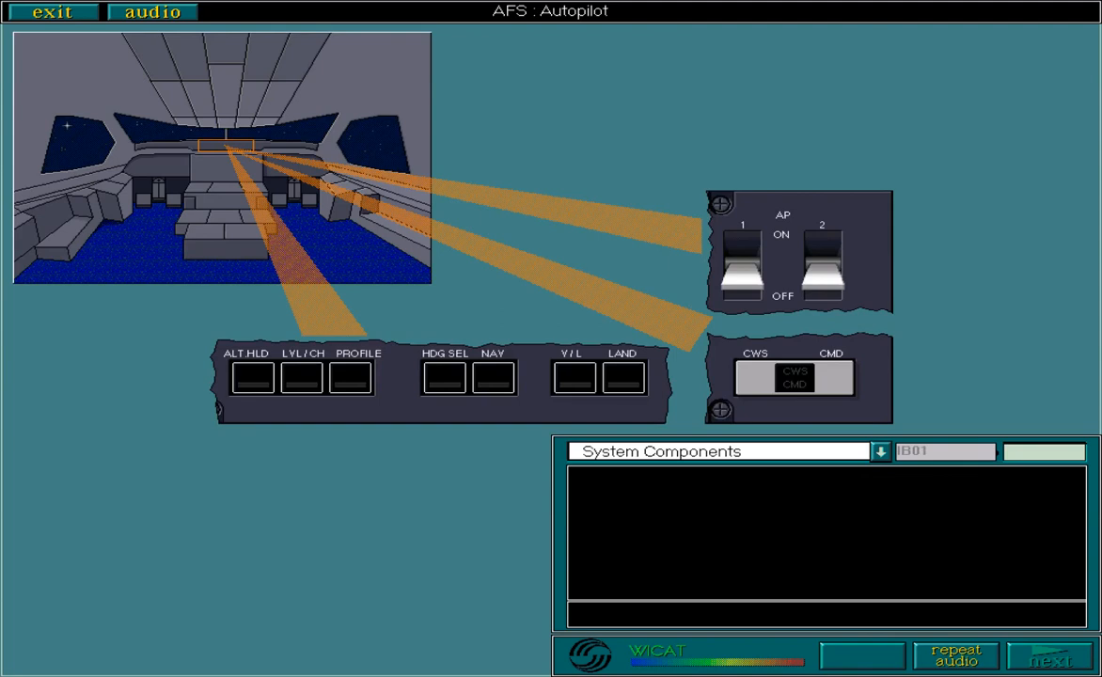
- Advance the components pages to B03 and start the component selection exercise
{"action": "left_click", "coordinate": [1051, 657]}
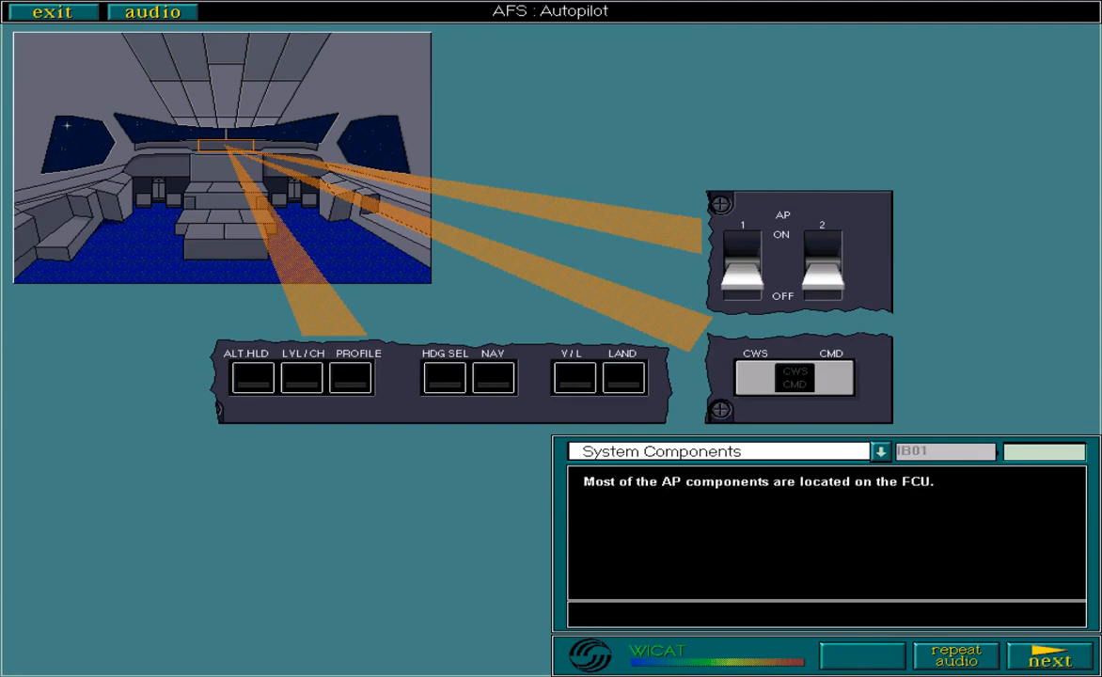
{"action": "left_click", "coordinate": [1051, 655]}
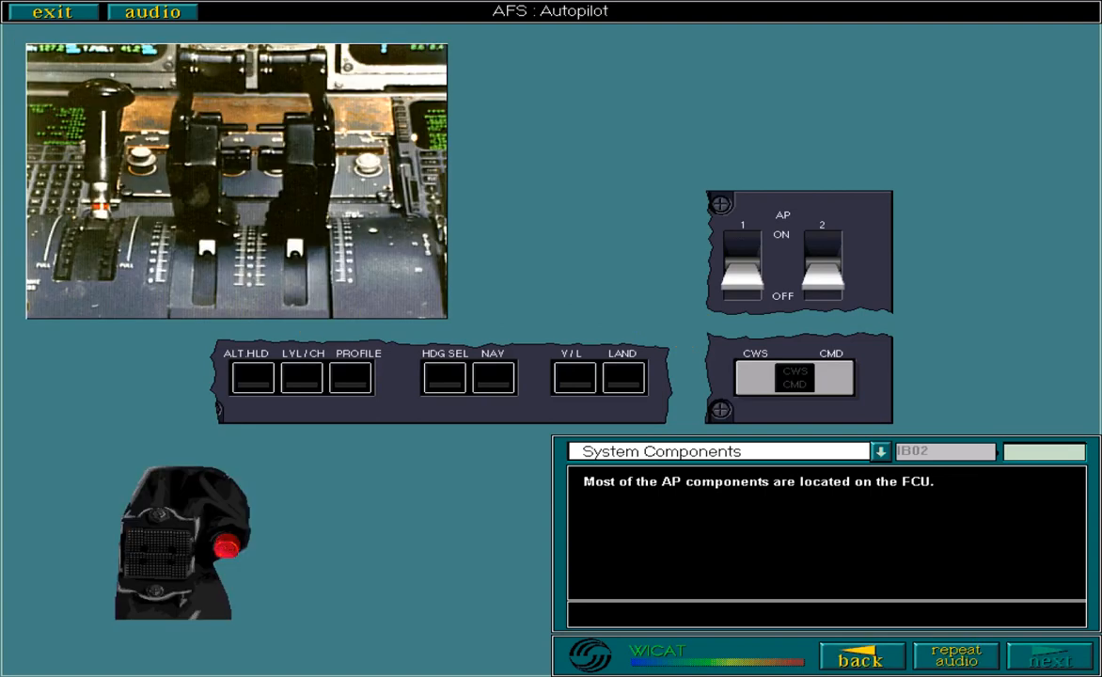
{"action": "left_click", "coordinate": [1053, 655]}
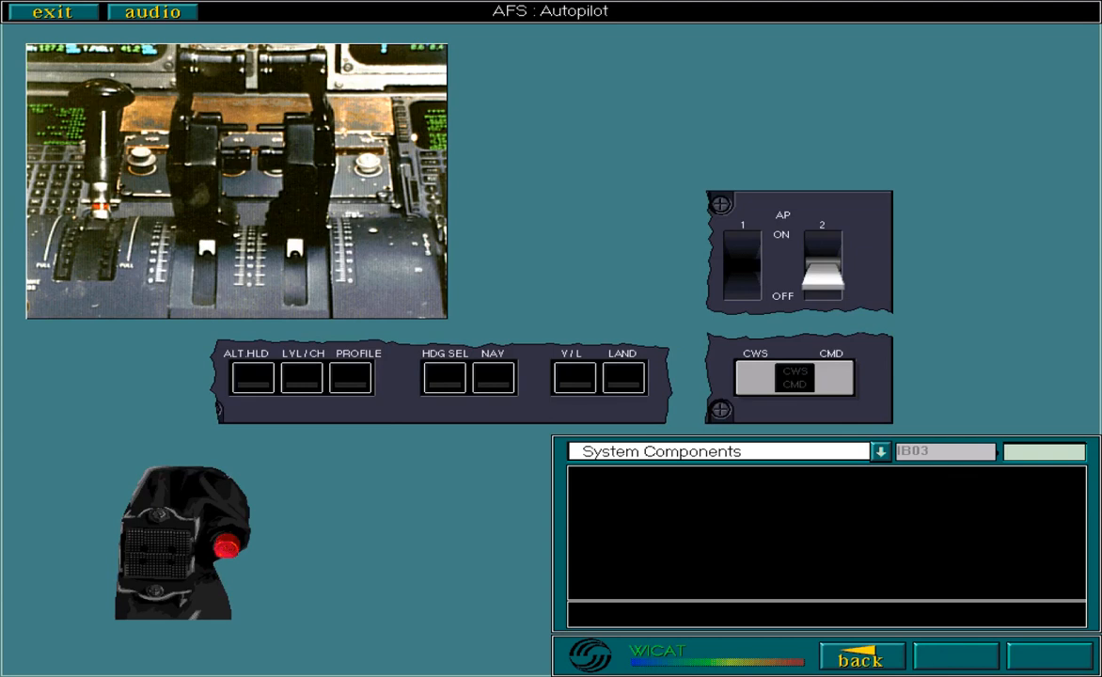
{"action": "left_click", "coordinate": [741, 254]}
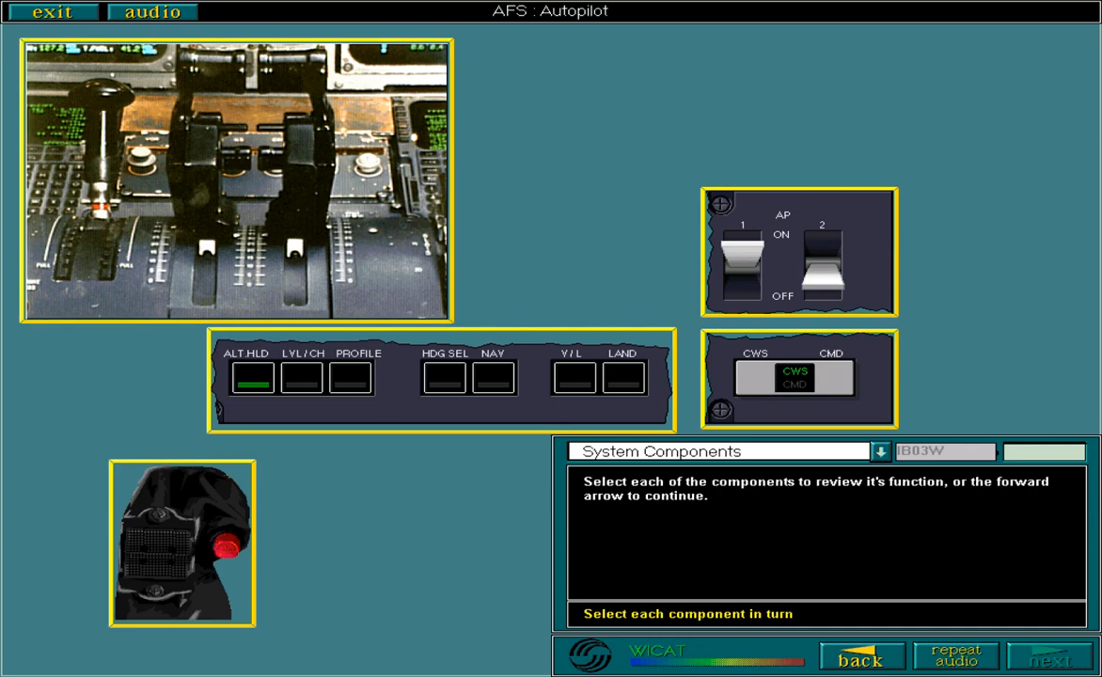
- Review the Go Levers and AP/FD mode selector pushbuttons, then bring up the FCU page B04
{"action": "left_click", "coordinate": [1051, 657]}
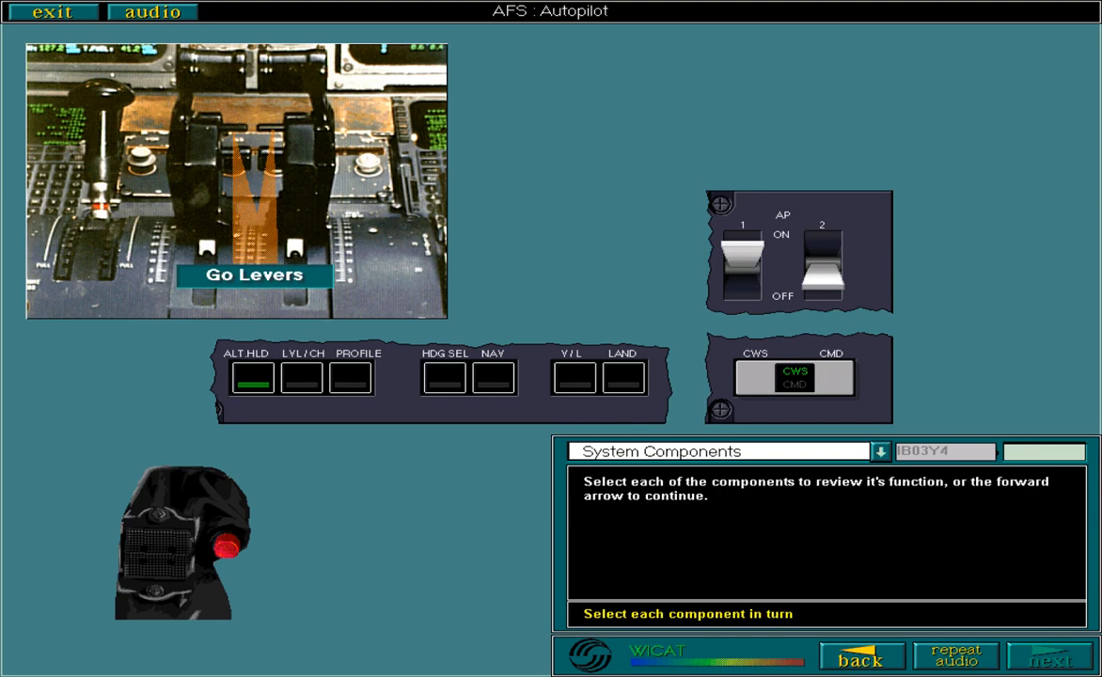
{"action": "left_click", "coordinate": [254, 275]}
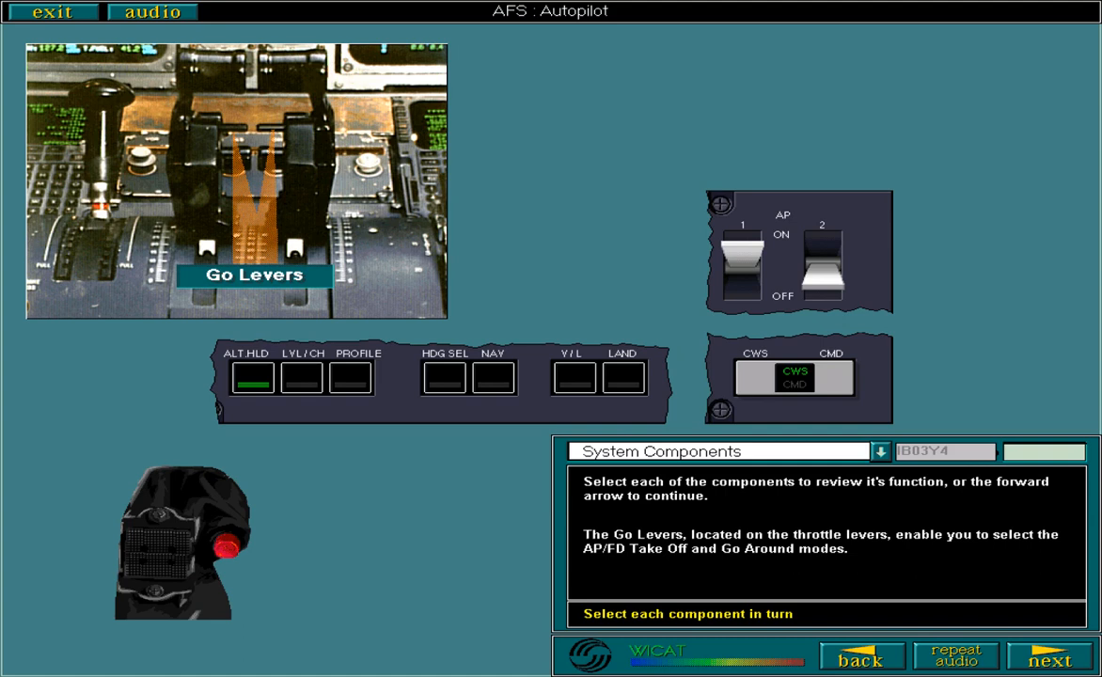
{"action": "left_click", "coordinate": [248, 376]}
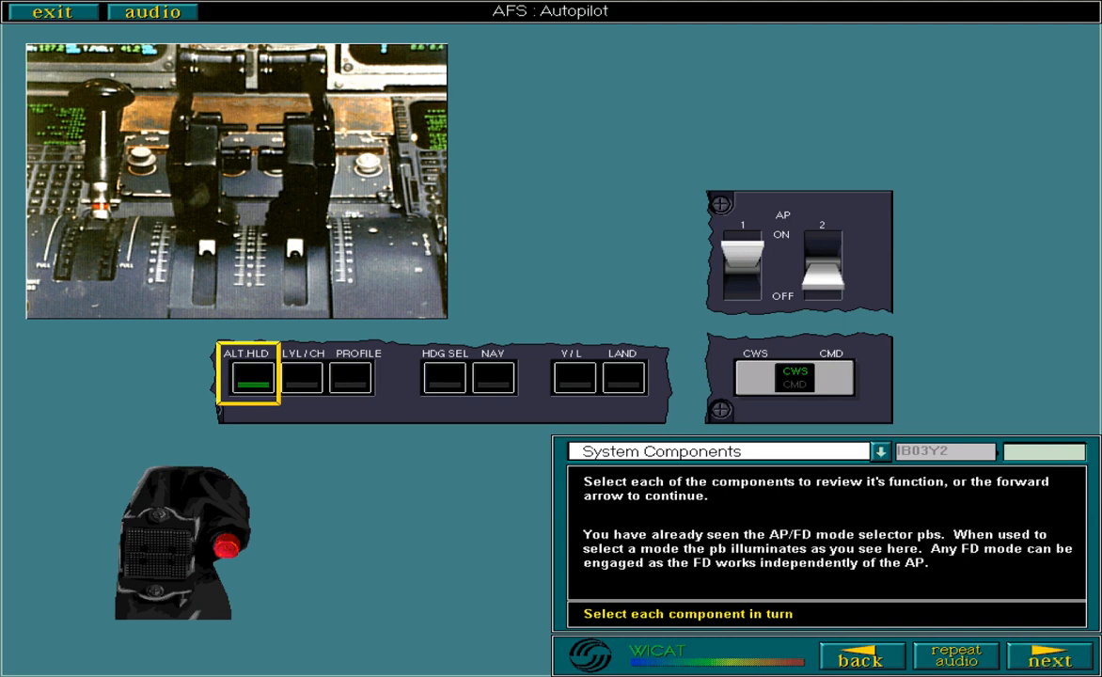
{"action": "left_click", "coordinate": [1049, 658]}
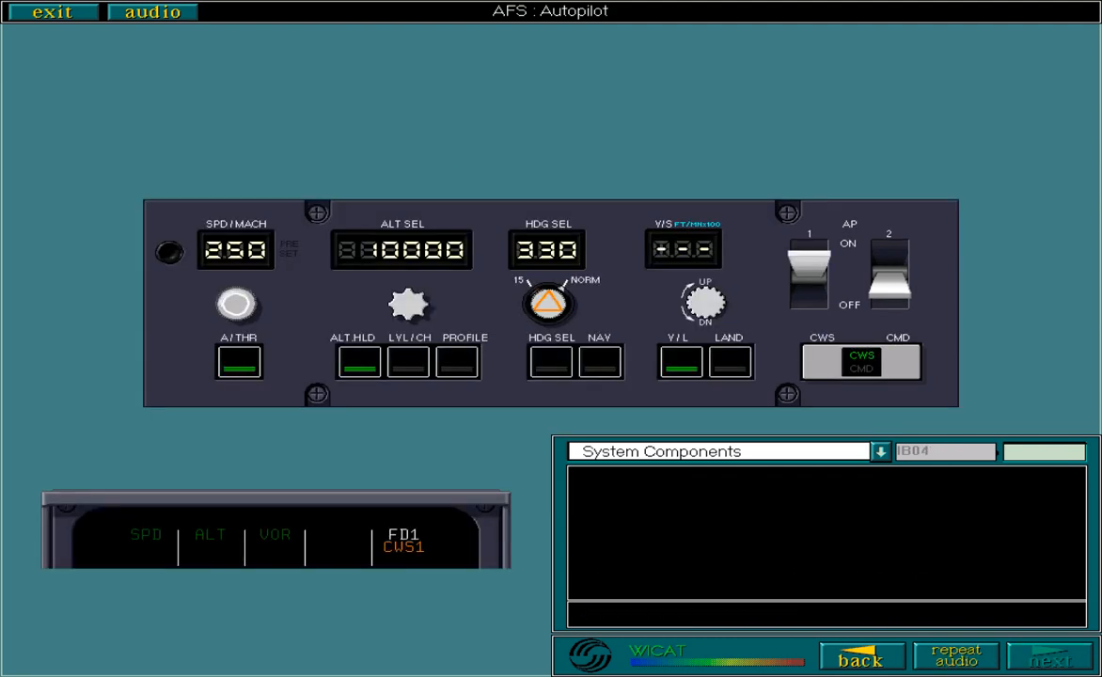
- Review the AP Disconnect pushbutton and FMA engagement status page, then move on to AP in CWS
{"action": "left_click", "coordinate": [1049, 654]}
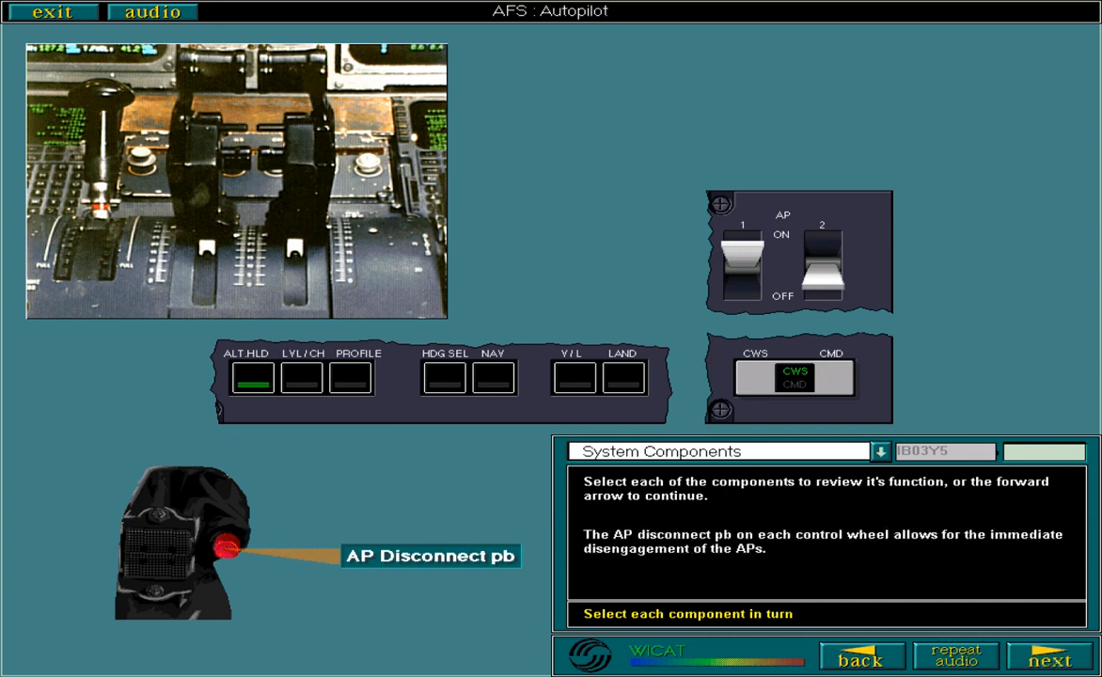
{"action": "left_click", "coordinate": [793, 376]}
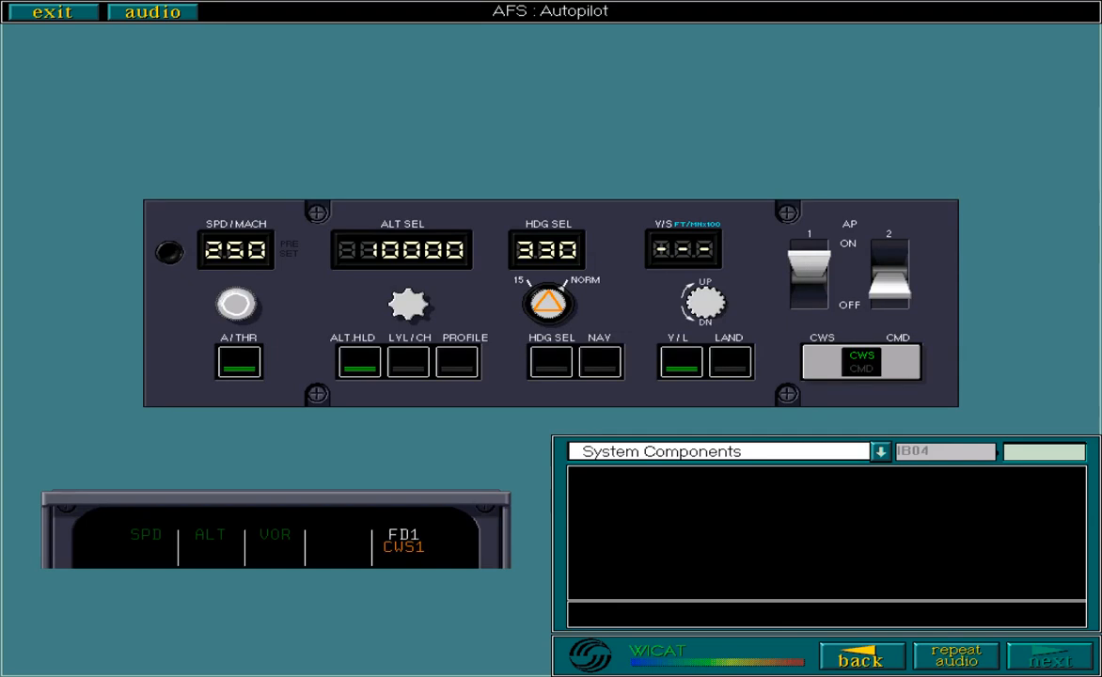
{"action": "left_click", "coordinate": [1051, 656]}
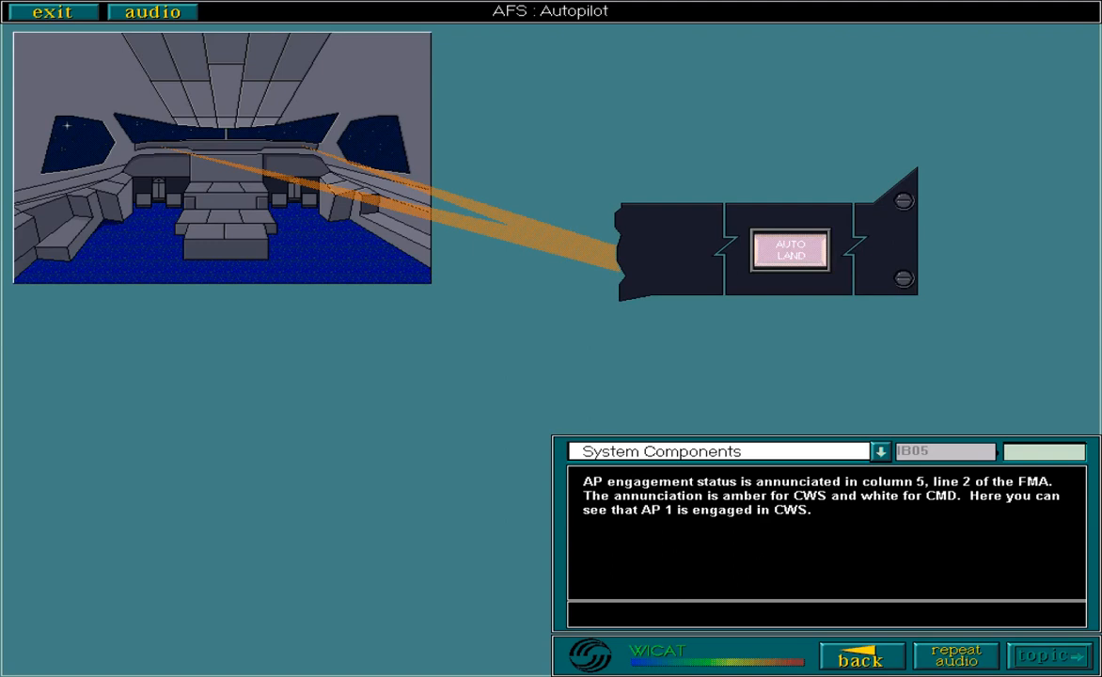
{"action": "left_click", "coordinate": [1041, 654]}
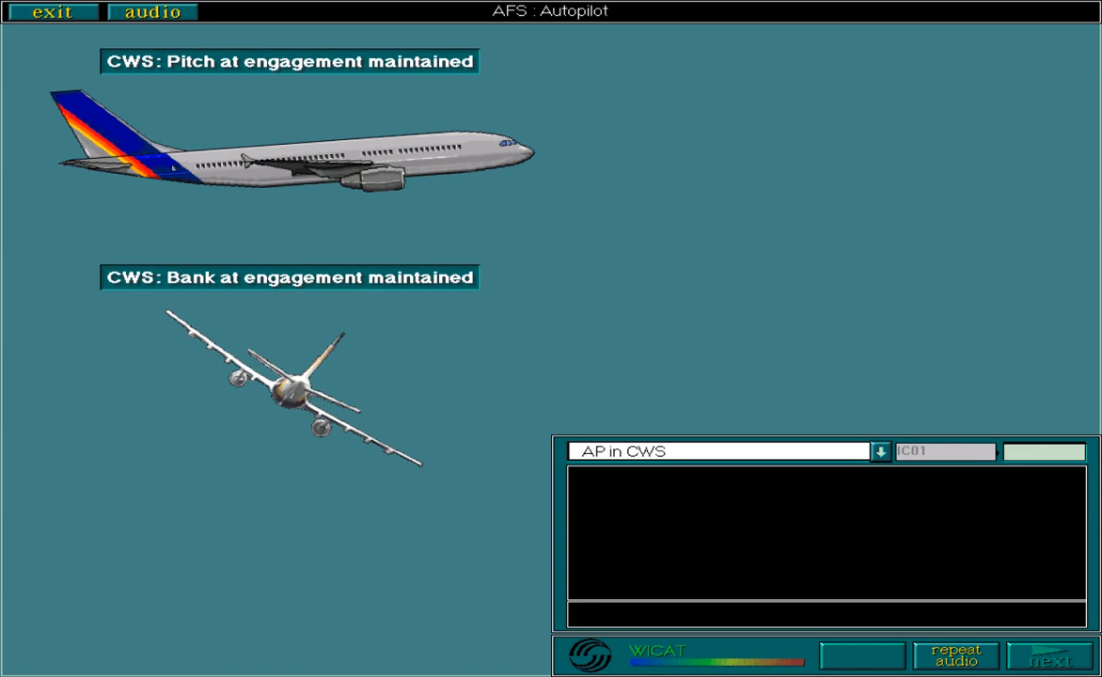
- Advance through the AP in CWS attitude hold and pitch trim pages, then move on to CWS Automation
{"action": "left_click", "coordinate": [1051, 655]}
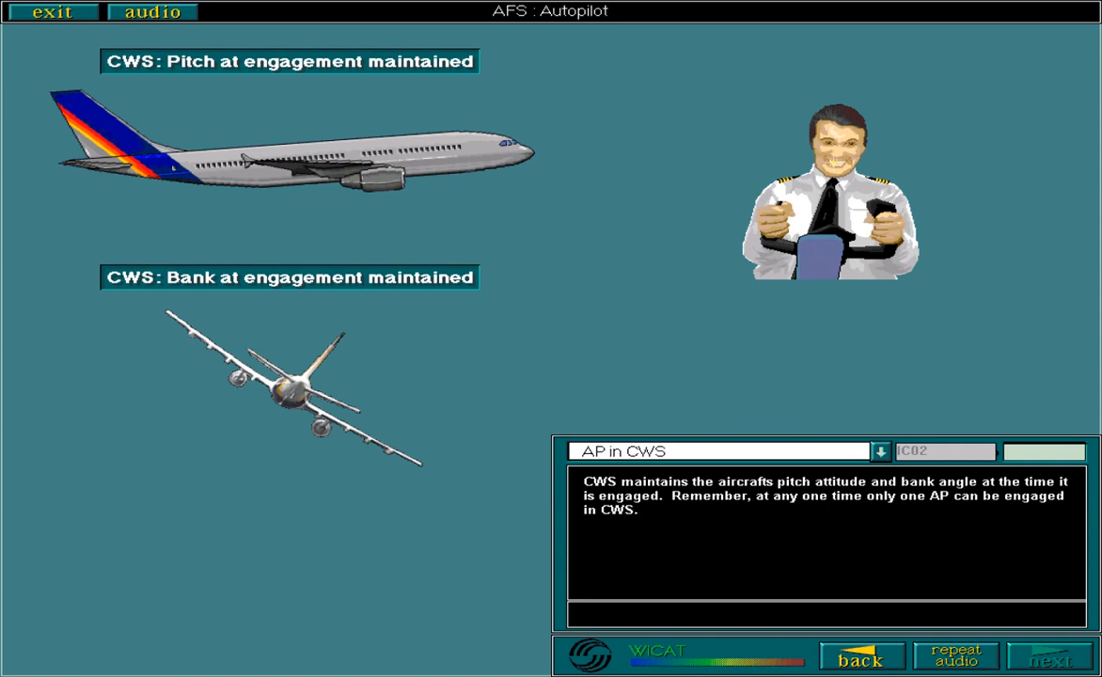
{"action": "left_click", "coordinate": [1047, 655]}
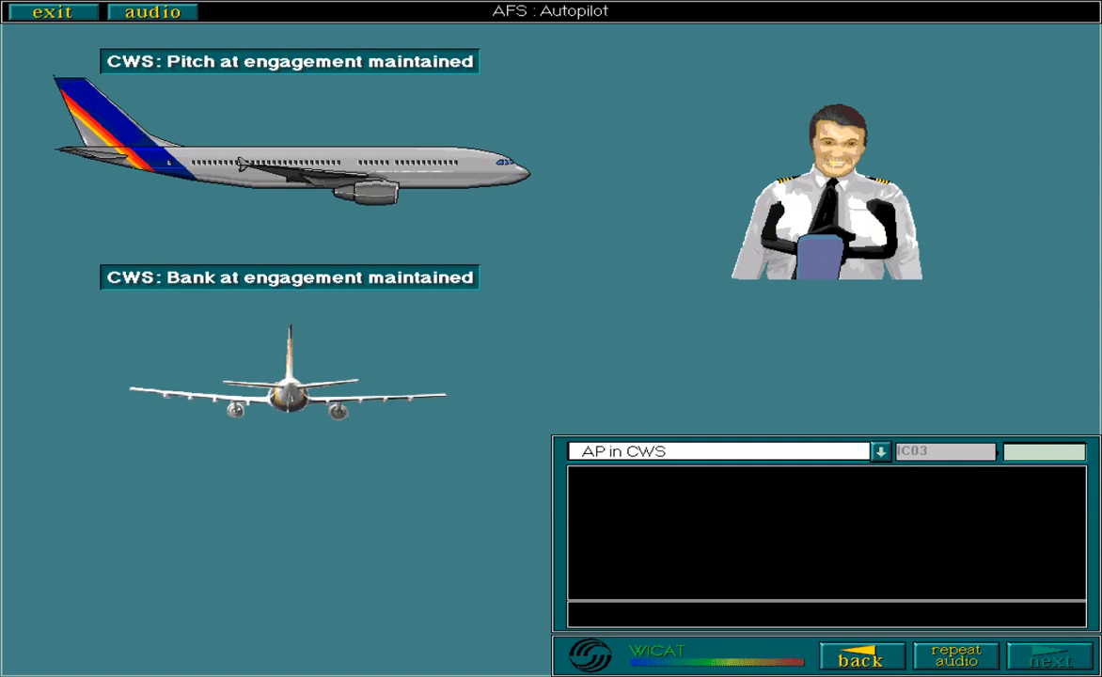
{"action": "left_click", "coordinate": [1049, 654]}
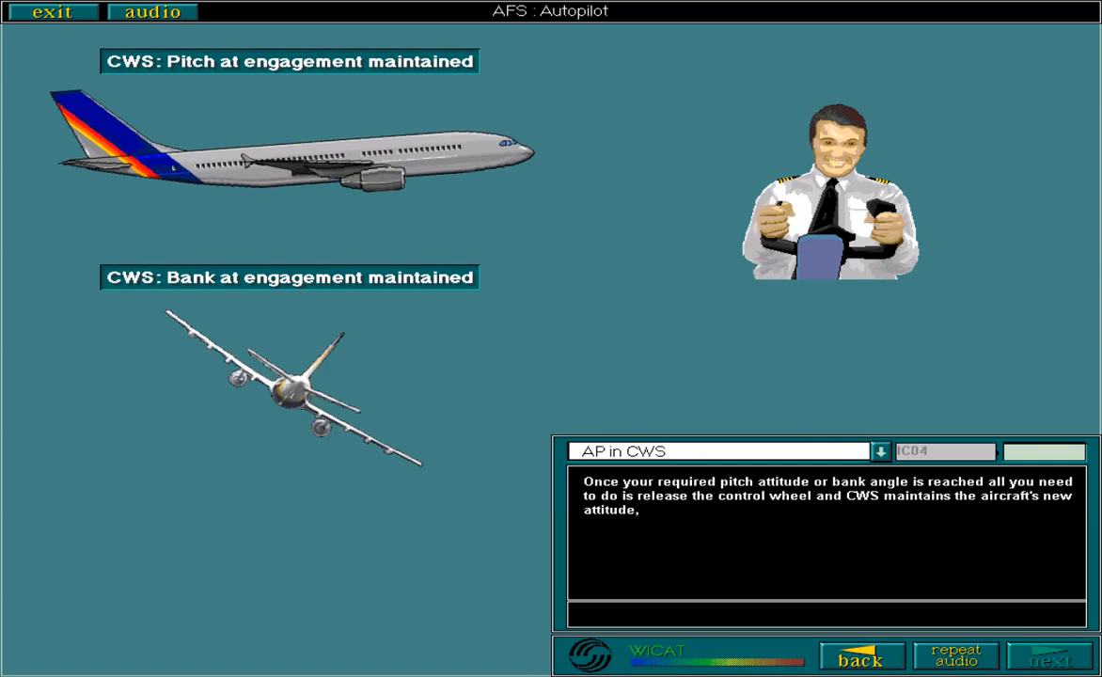
{"action": "left_click", "coordinate": [1049, 654]}
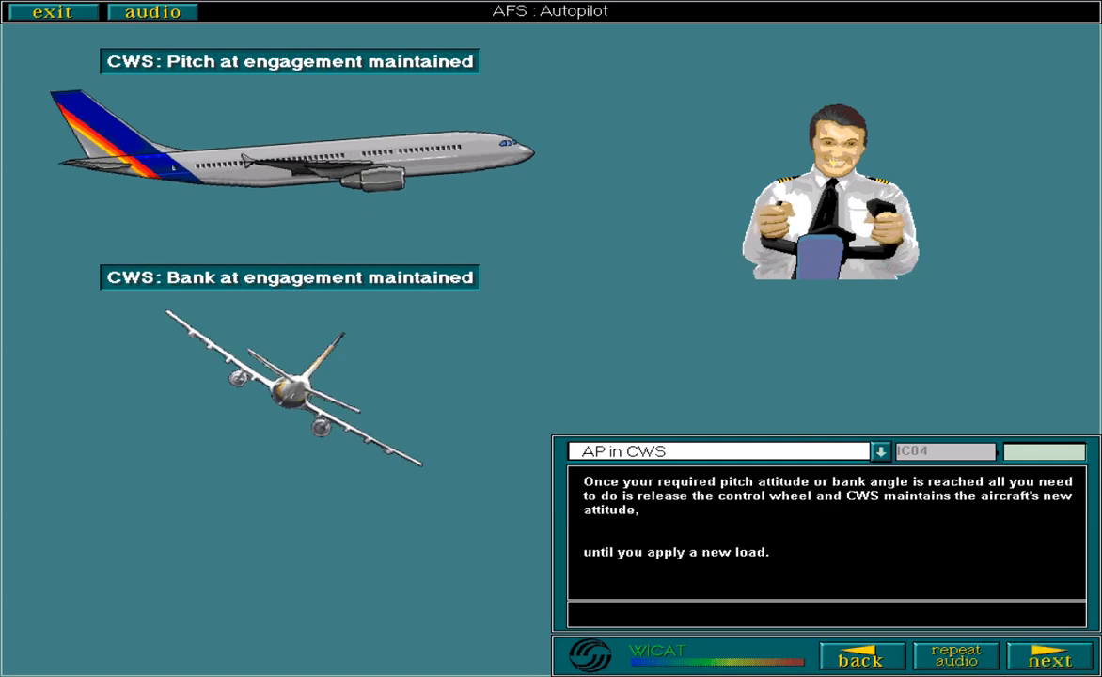
{"action": "left_click", "coordinate": [1047, 655]}
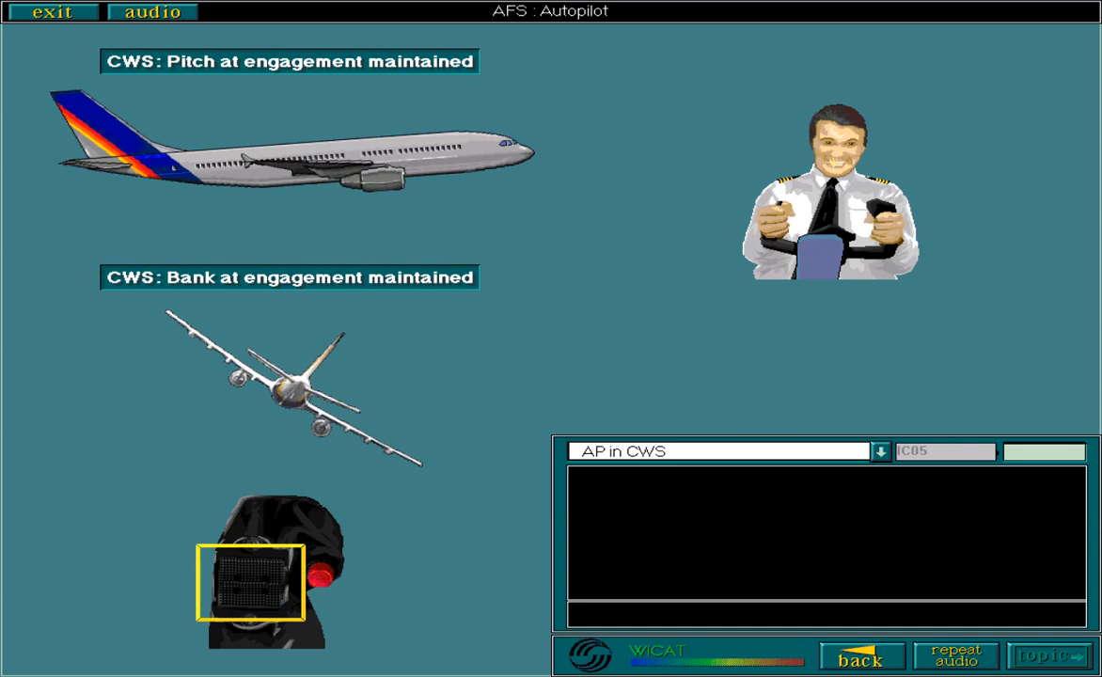
{"action": "left_click", "coordinate": [1045, 655]}
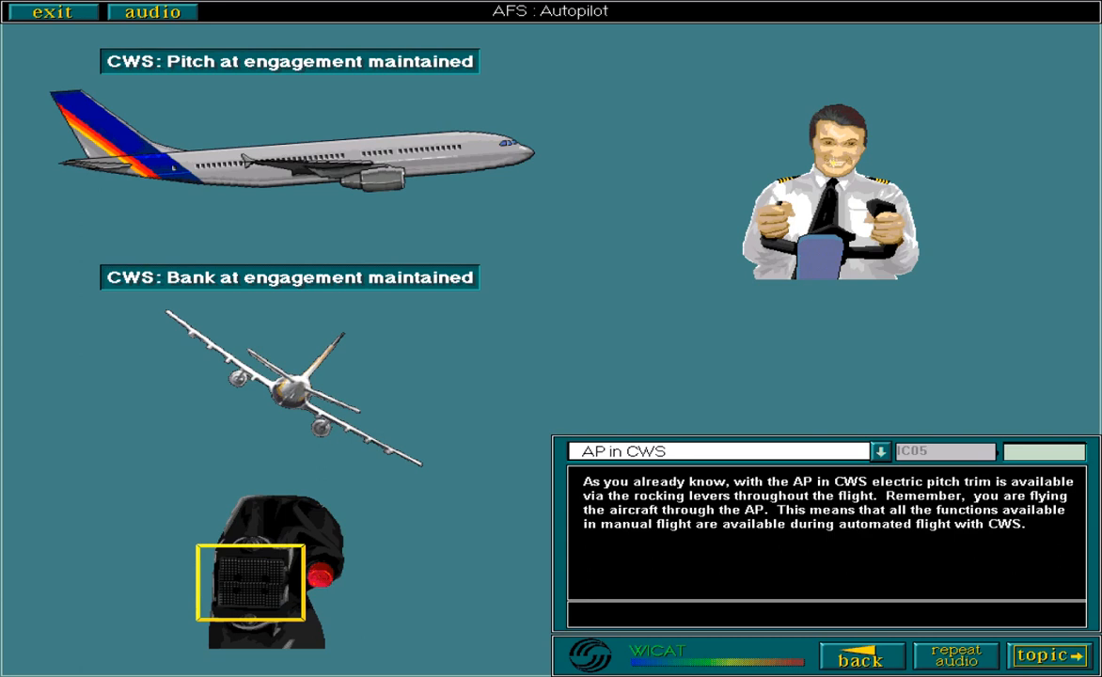
{"action": "left_click", "coordinate": [1043, 654]}
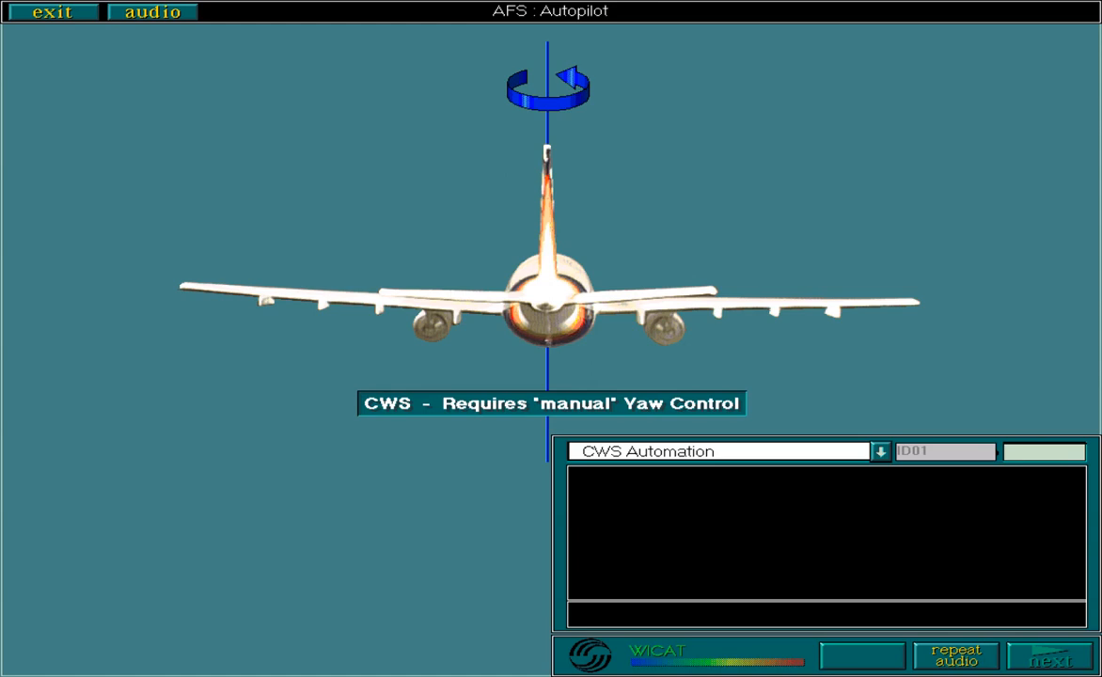
- Advance through the manual yaw control and auto trim inhibition pages, then move on to AP in CMD
{"action": "left_click", "coordinate": [1049, 654]}
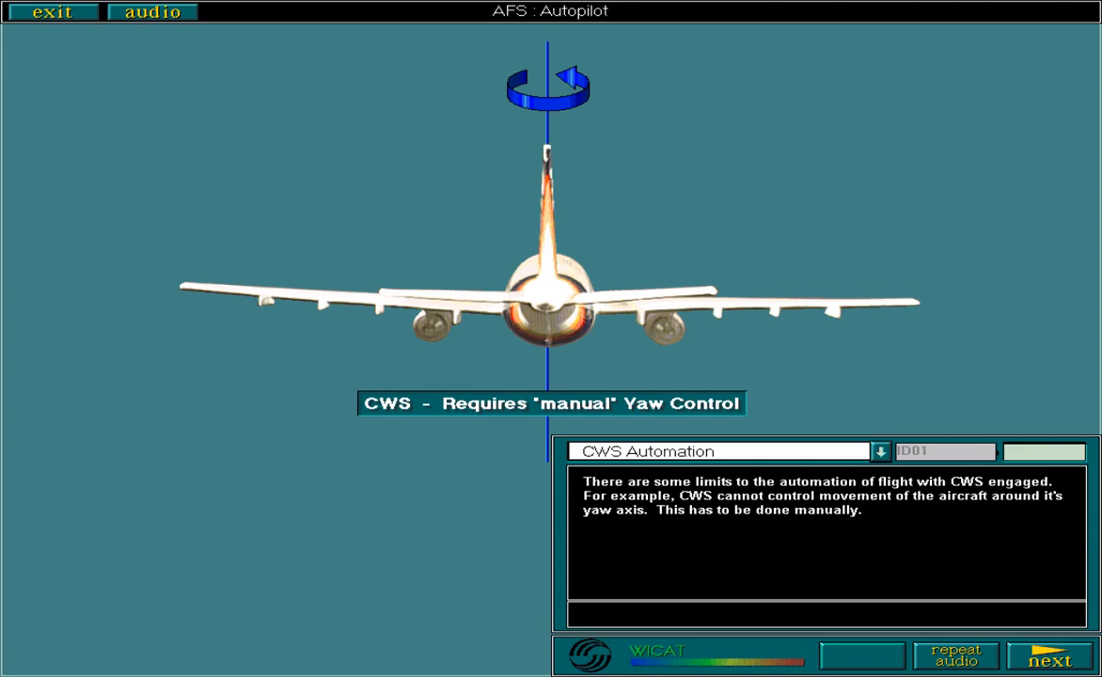
{"action": "left_click", "coordinate": [1049, 654]}
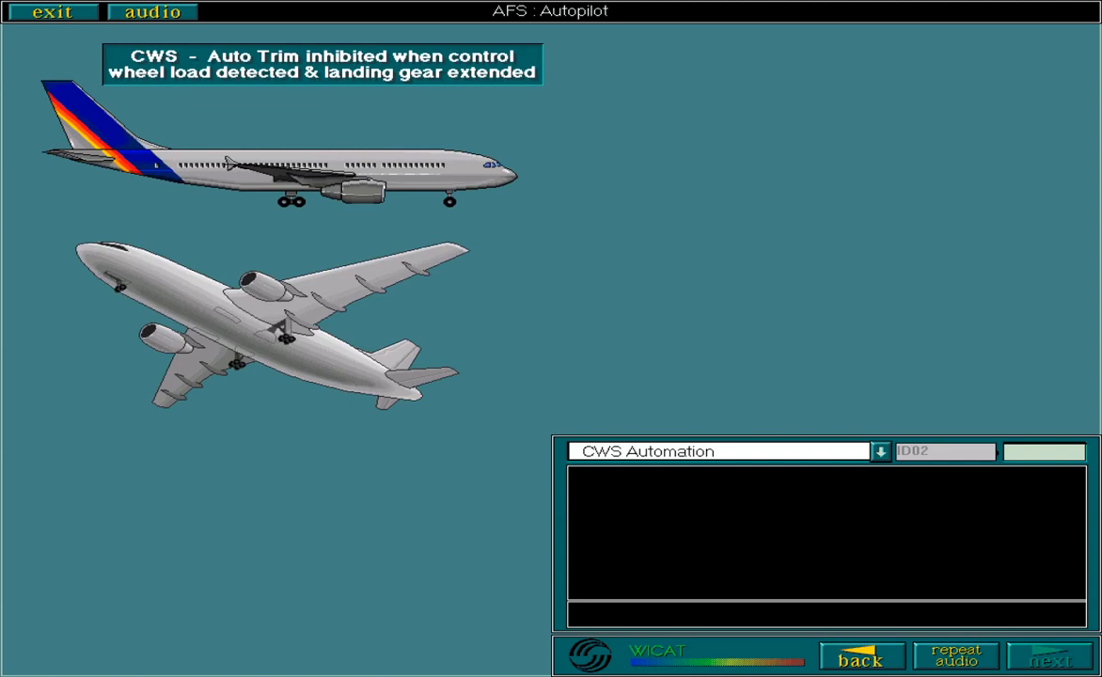
{"action": "left_click", "coordinate": [1045, 654]}
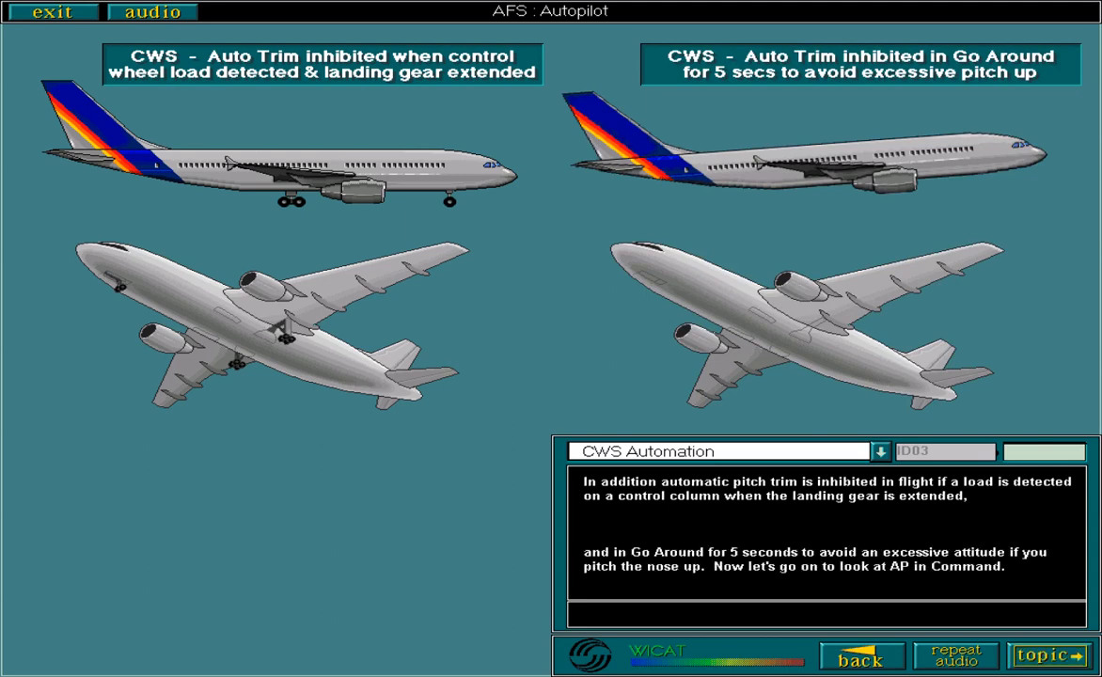
{"action": "left_click", "coordinate": [1043, 654]}
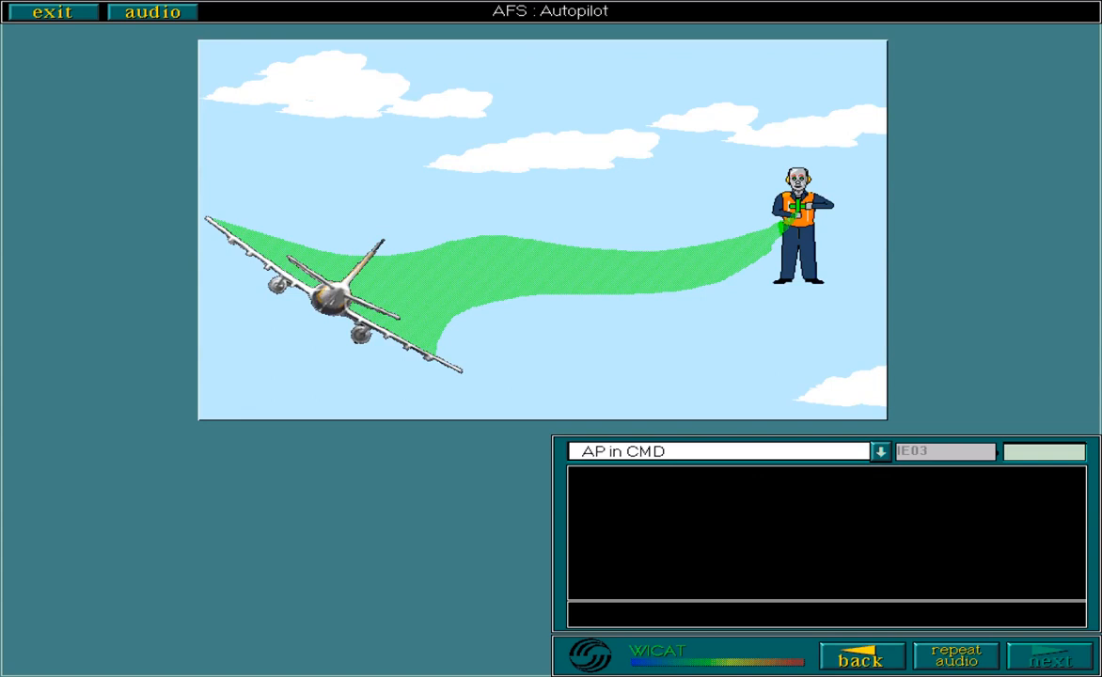
- Advance through the dual-autopilot approach CMD page to the Supervisory Control Wheel Operation page
{"action": "left_click", "coordinate": [1042, 656]}
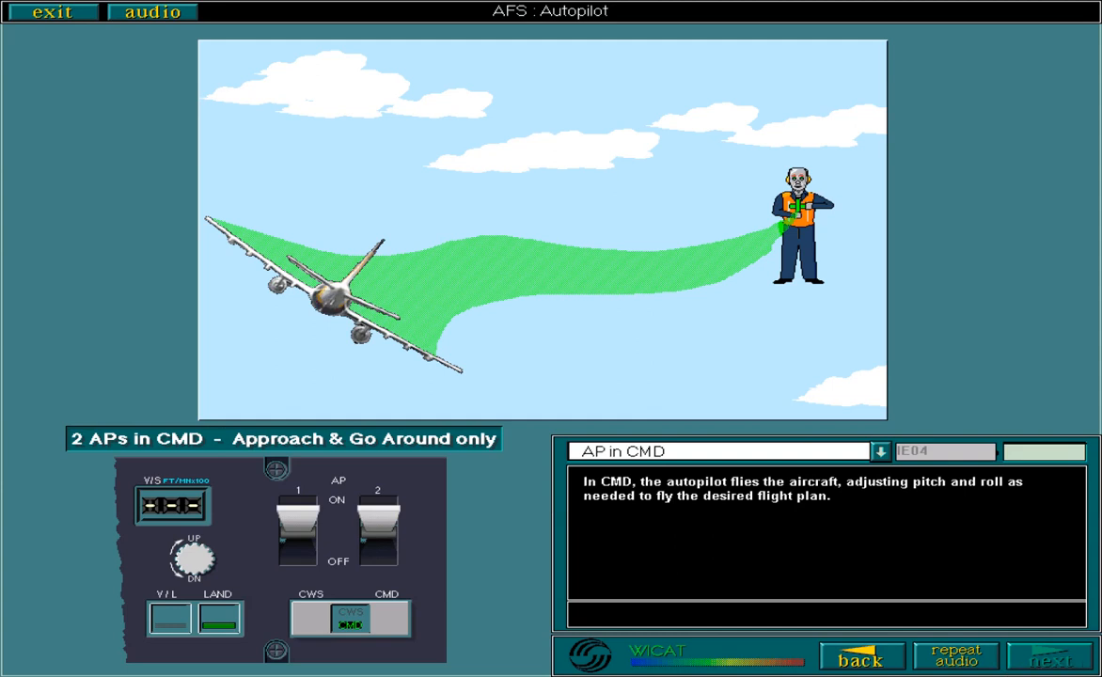
{"action": "left_click", "coordinate": [1049, 654]}
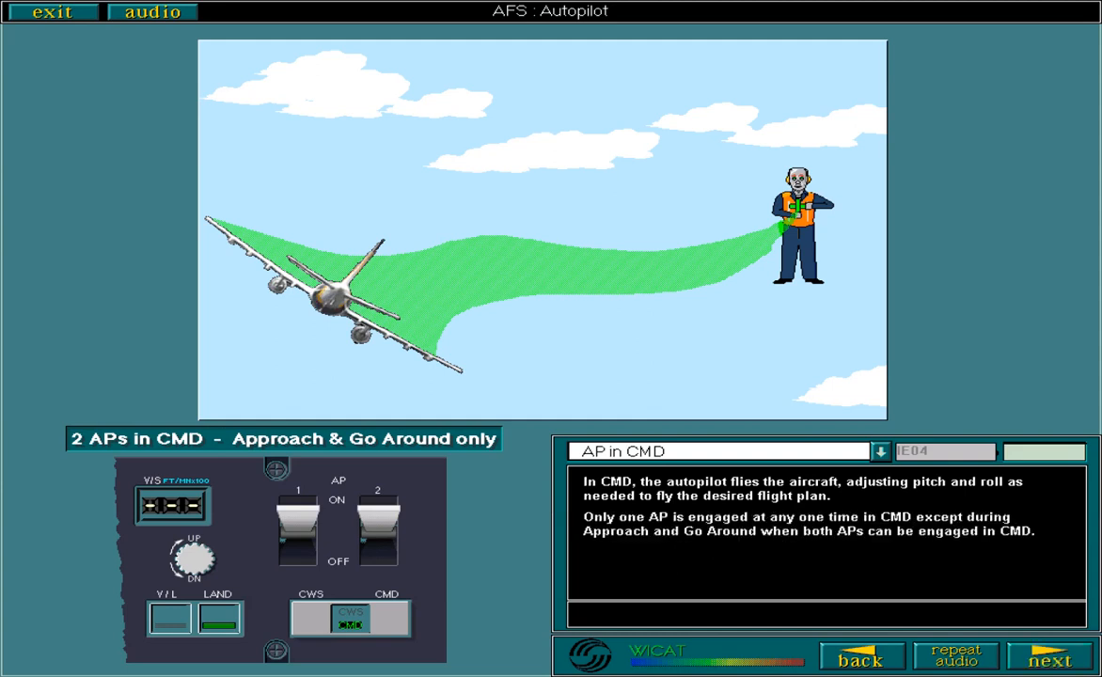
{"action": "left_click", "coordinate": [1049, 654]}
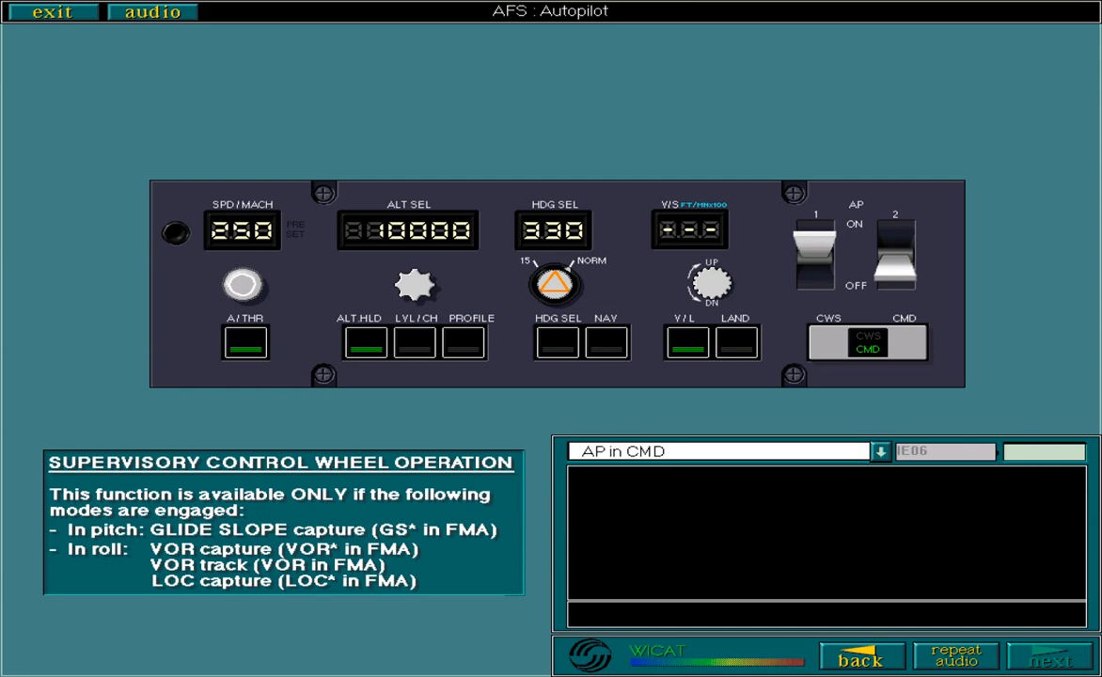
- Advance past the supervisory control wheel pages to the AP Override Function page
{"action": "left_click", "coordinate": [1051, 655]}
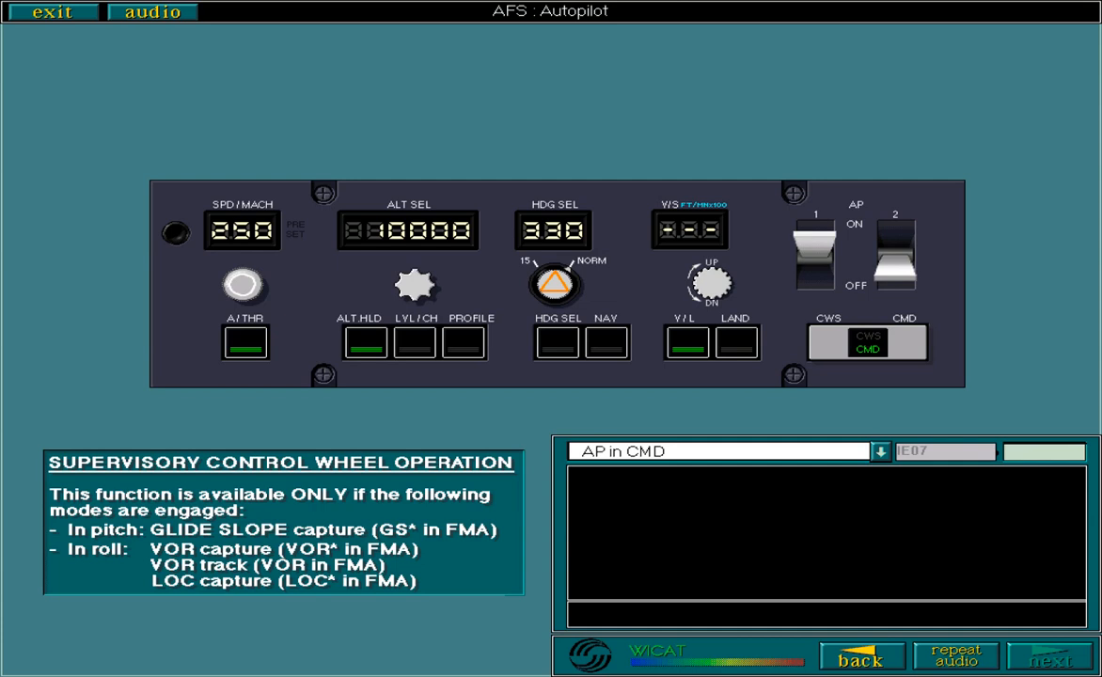
{"action": "left_click", "coordinate": [1049, 655]}
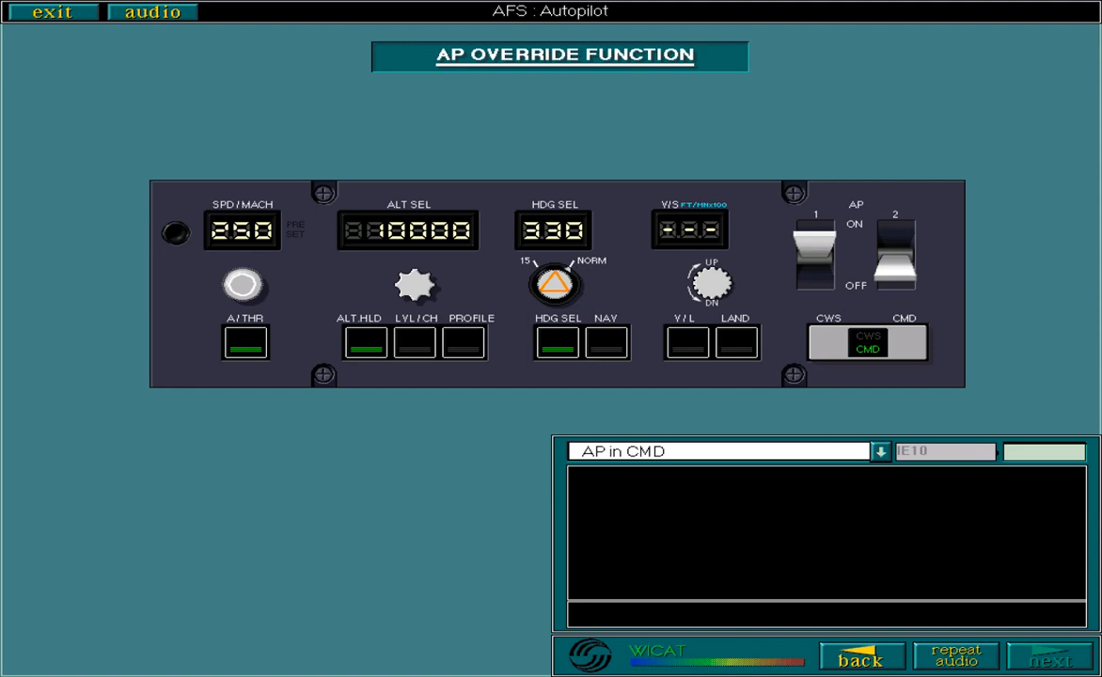
- Advance through the override capability and axis behaviour pages to the AP Disconnect pb caution
{"action": "left_click", "coordinate": [1049, 656]}
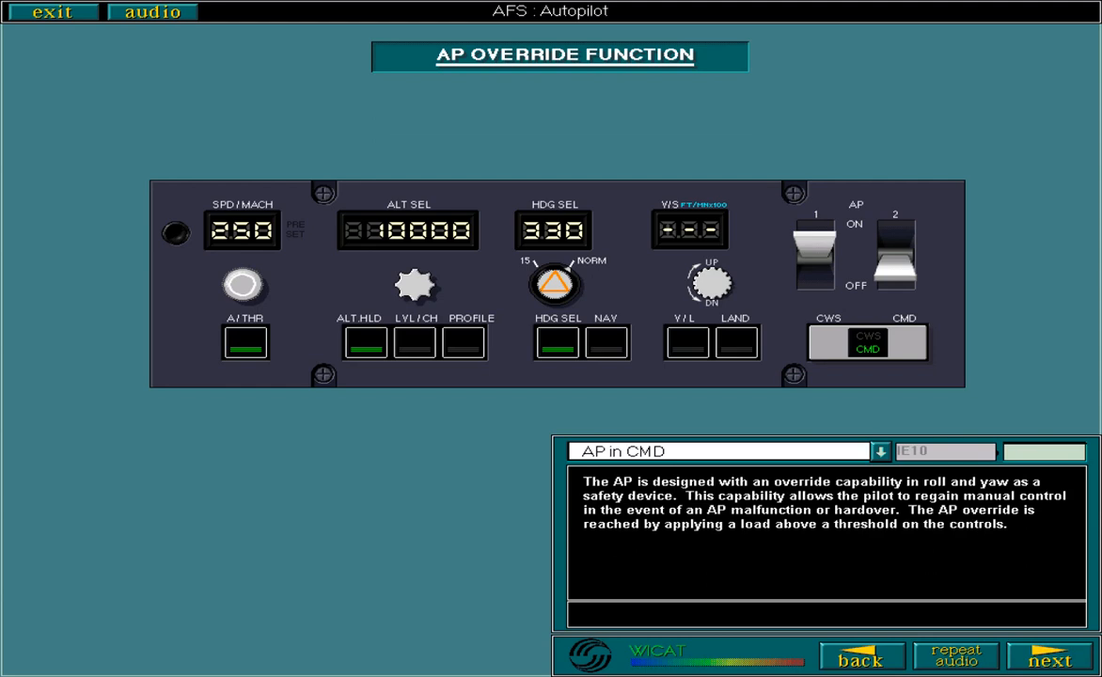
{"action": "left_click", "coordinate": [1049, 655]}
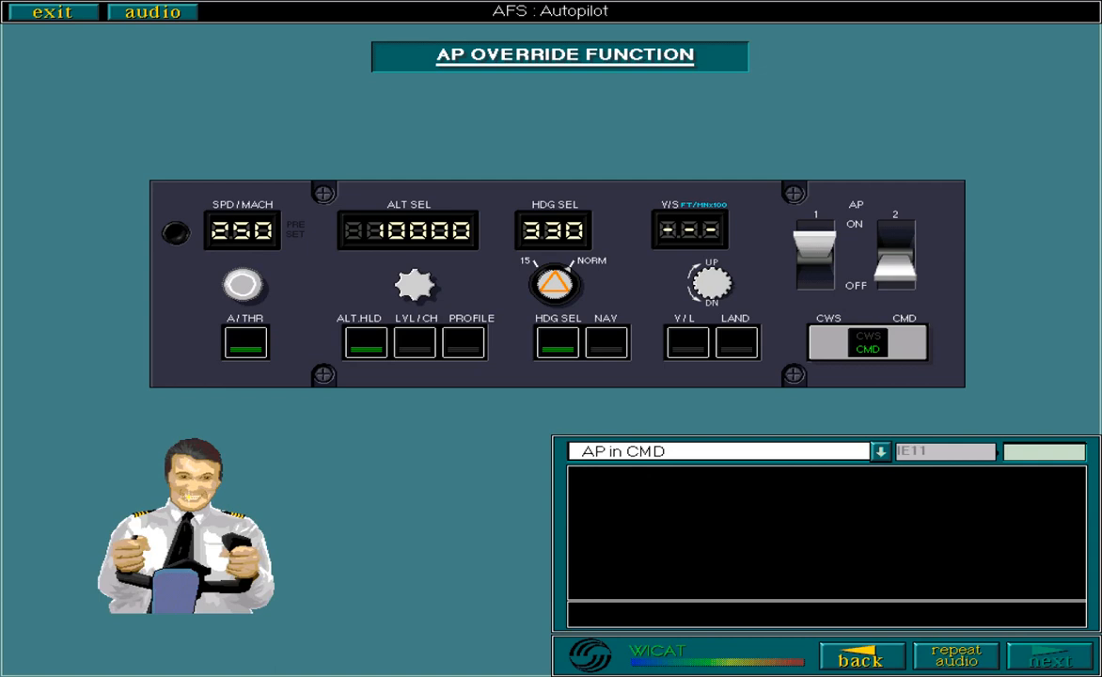
{"action": "left_click", "coordinate": [1049, 654]}
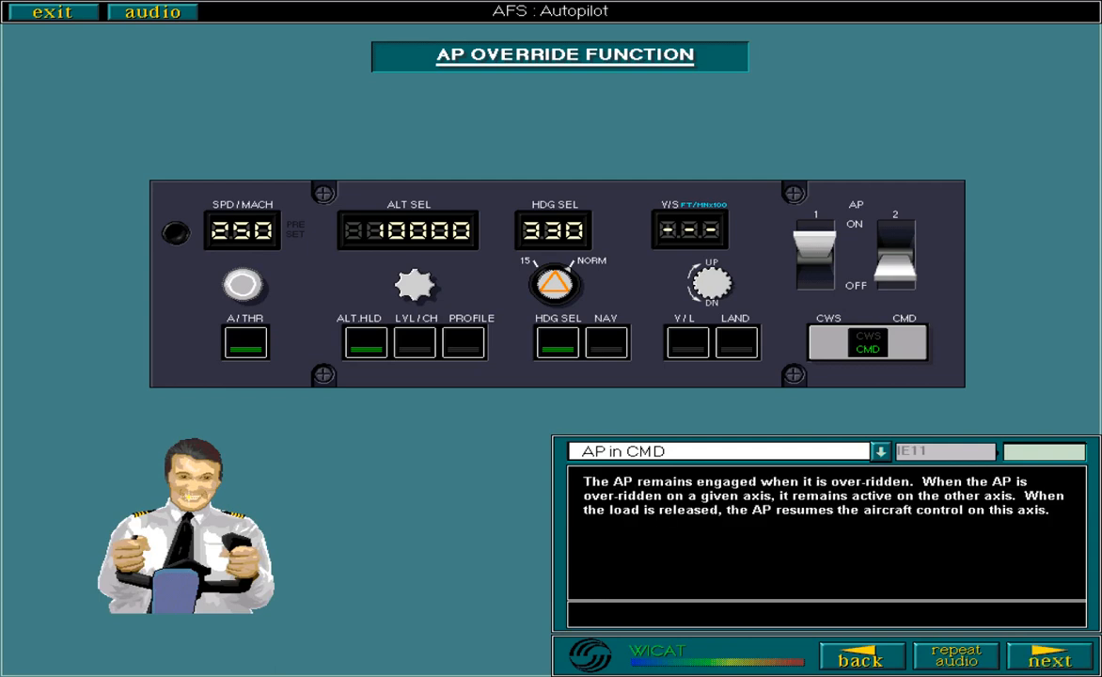
{"action": "left_click", "coordinate": [1049, 656]}
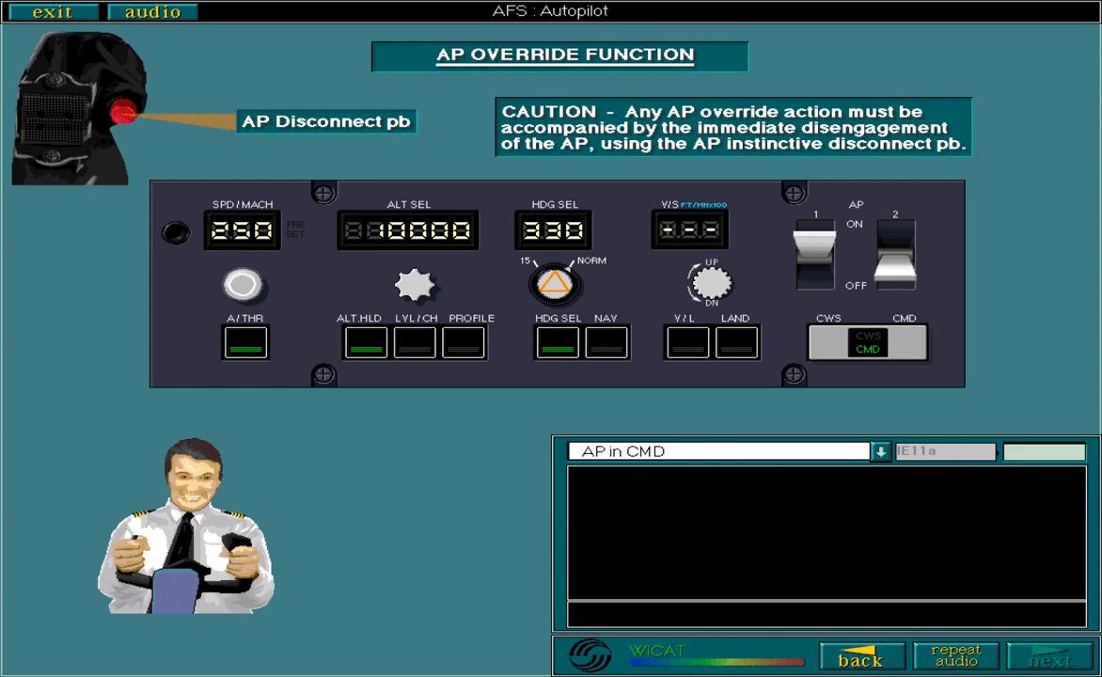
- Continue past the override caution to the pitch override page E12
{"action": "left_click", "coordinate": [1053, 658]}
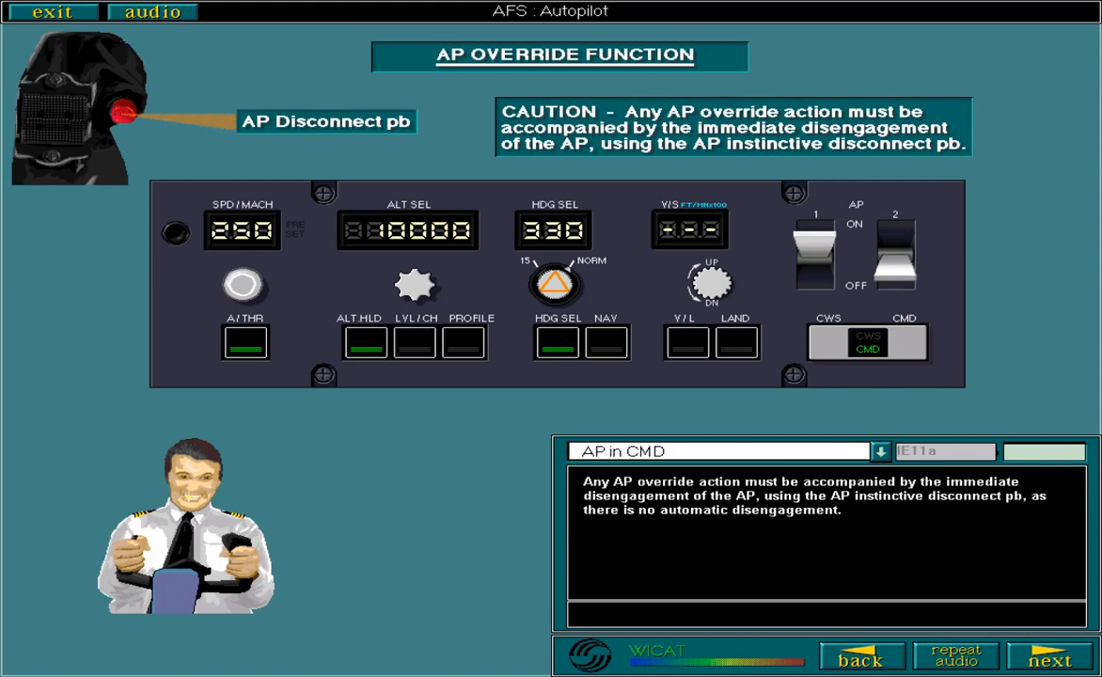
{"action": "left_click", "coordinate": [1049, 655]}
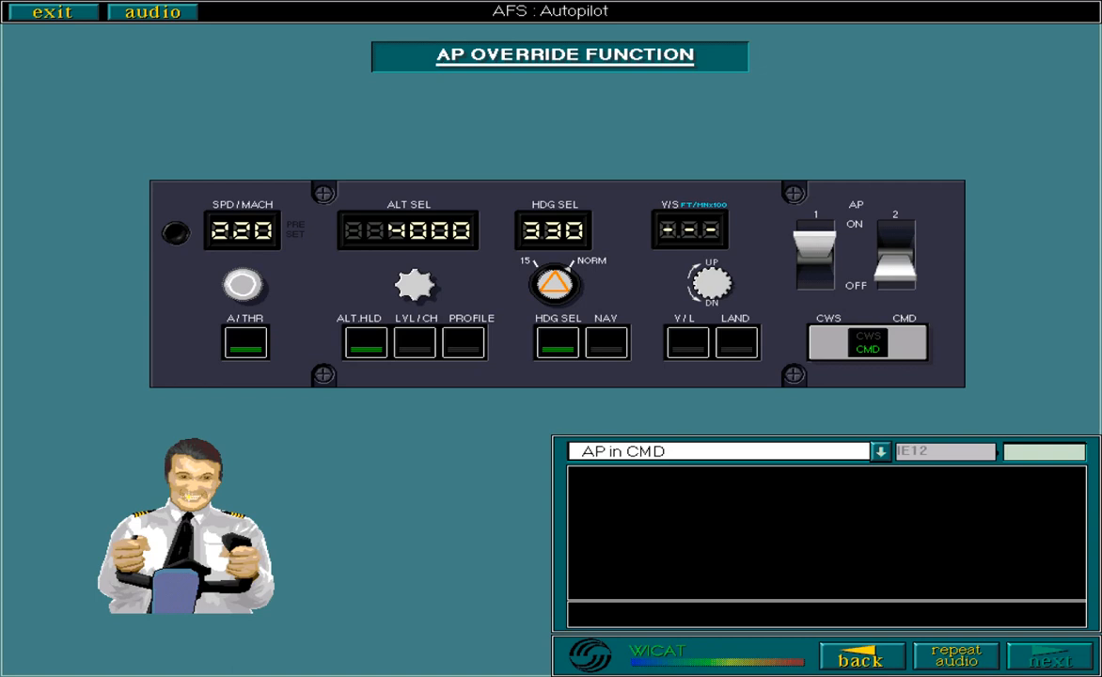
- Finish the pitch override explanation and enter the AP Engagement topic at page F01
{"action": "left_click", "coordinate": [1051, 654]}
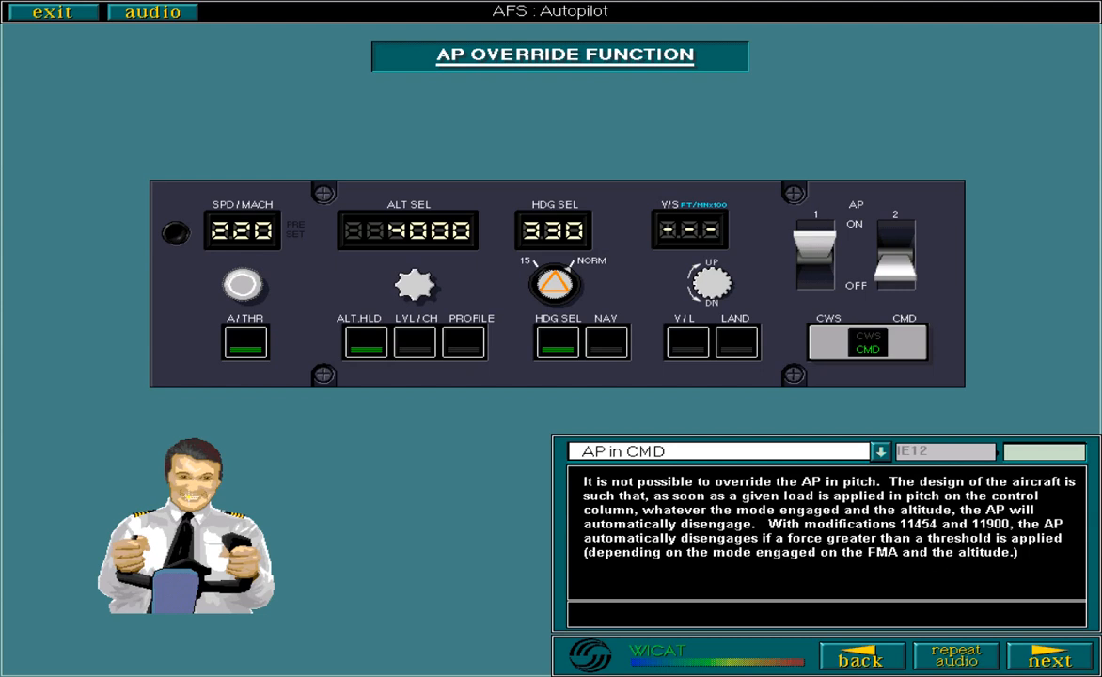
{"action": "left_click", "coordinate": [1049, 656]}
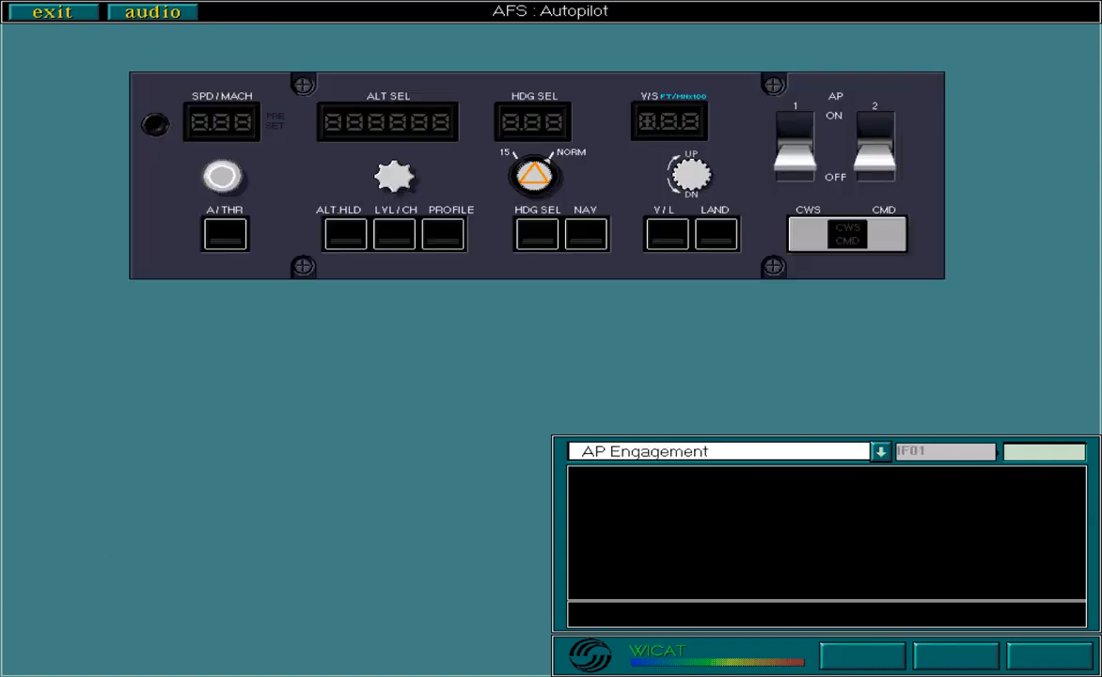
- Review the AP engagement lever highlight and reach the Engage AP 1 exercise
{"action": "left_click", "coordinate": [835, 135]}
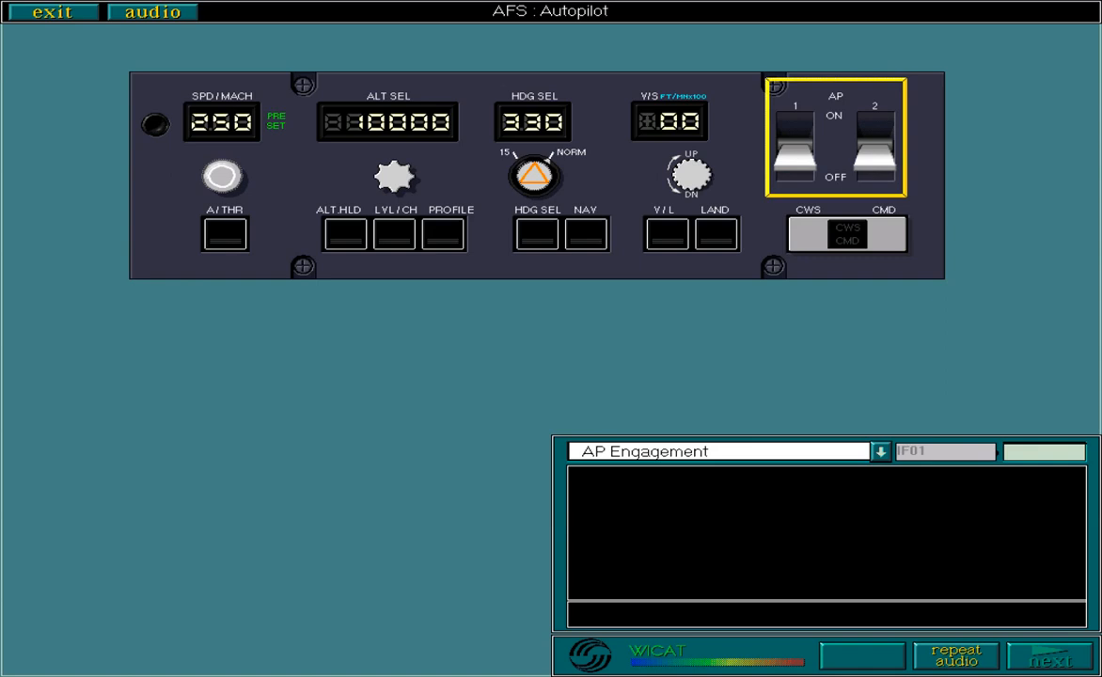
{"action": "left_click", "coordinate": [1053, 656]}
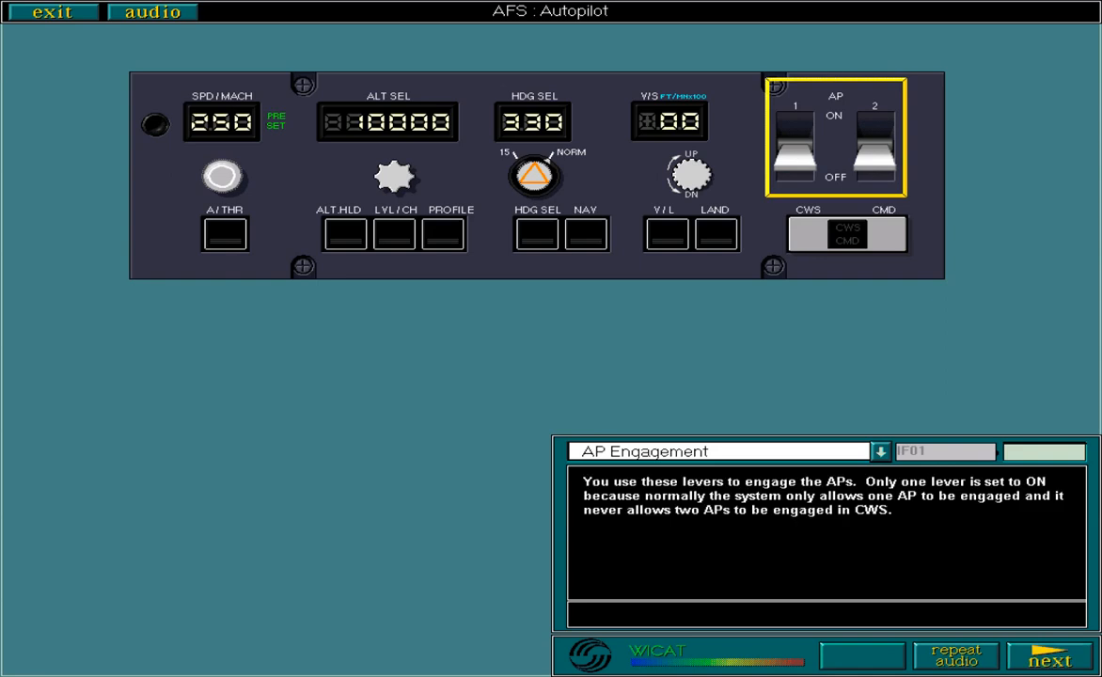
{"action": "left_click", "coordinate": [1049, 655]}
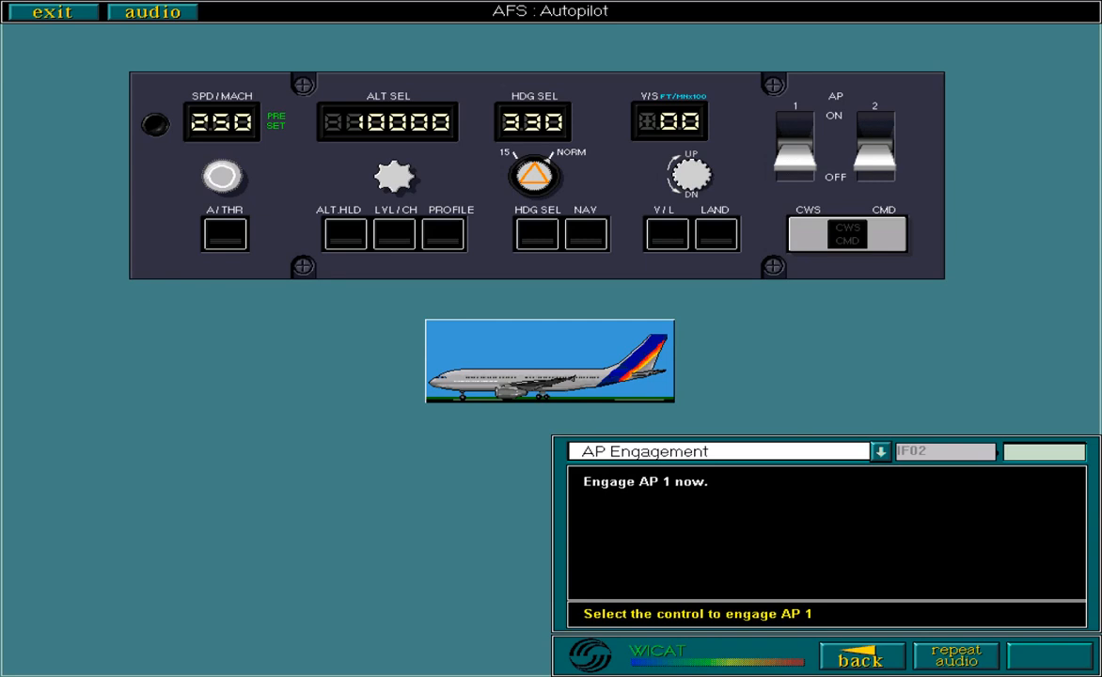
- Engage AP 1 with its lever so it comes on in CWS, then continue through the on-ground engagement notes to page F03
{"action": "left_click", "coordinate": [794, 141]}
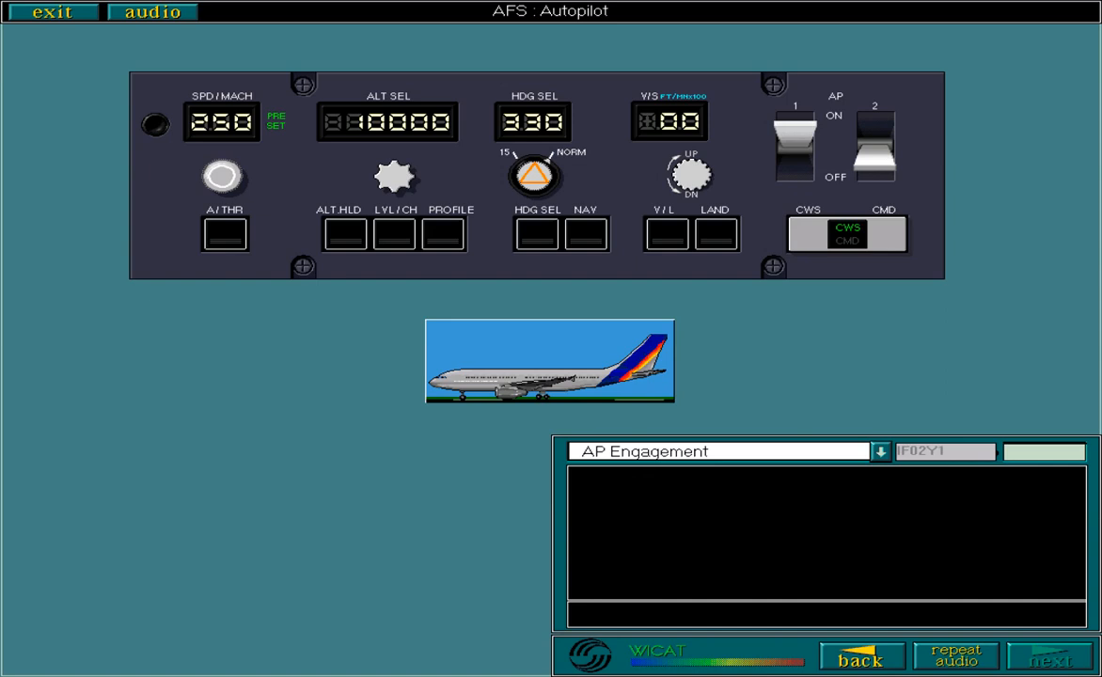
{"action": "left_click", "coordinate": [1054, 656]}
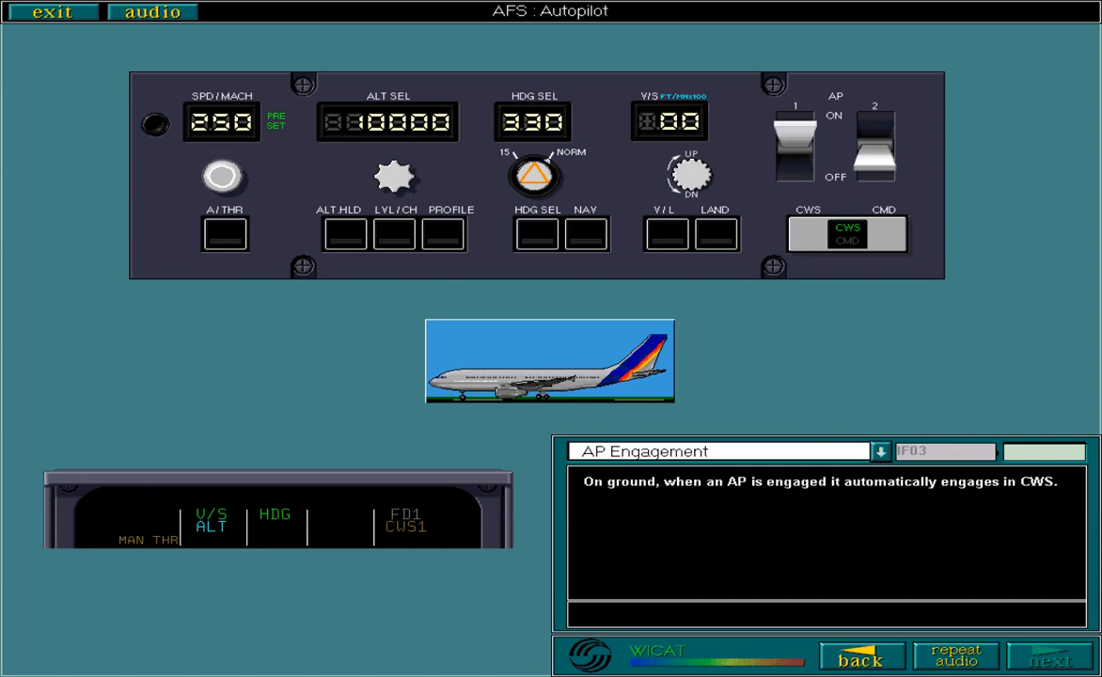
{"action": "left_click", "coordinate": [1049, 654]}
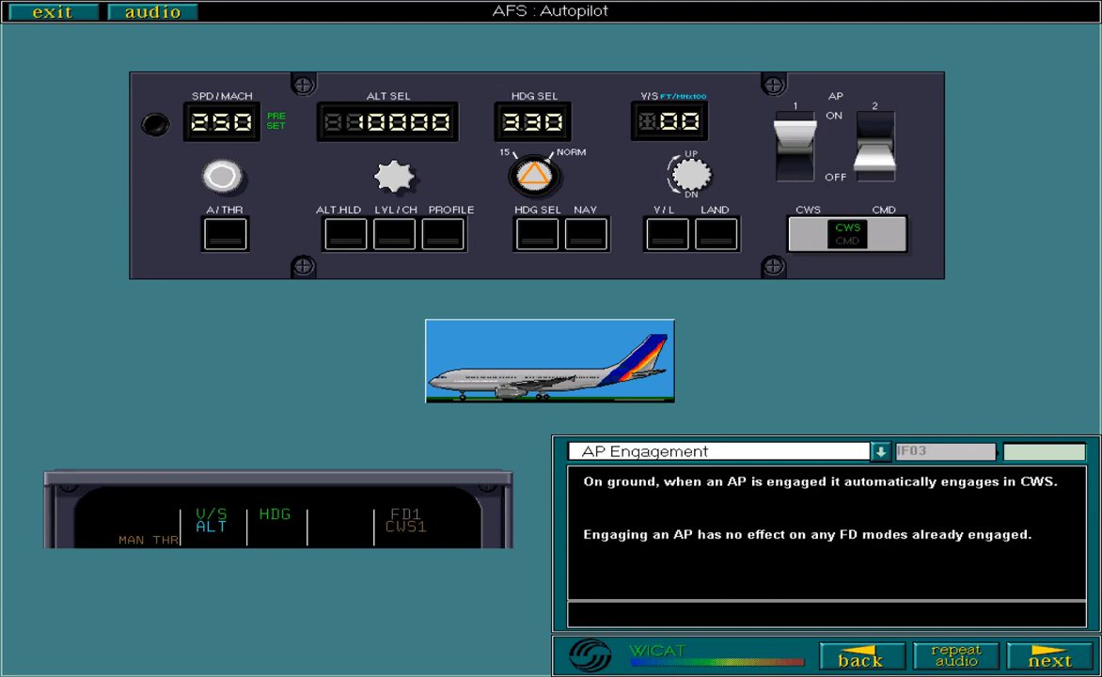
{"action": "left_click", "coordinate": [1049, 656]}
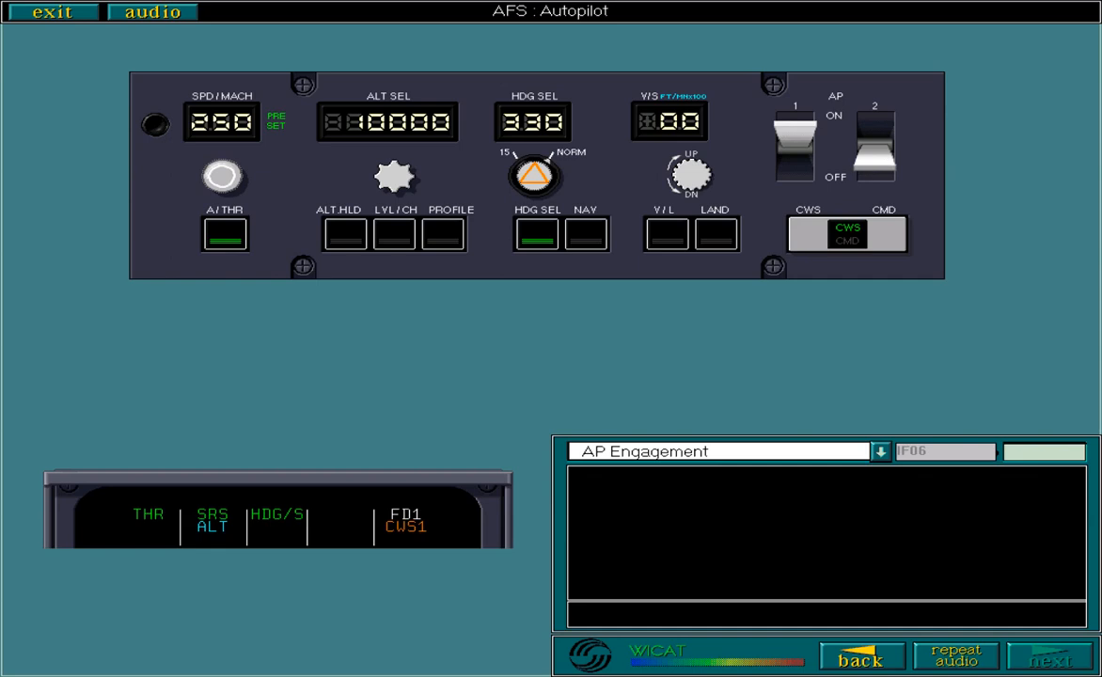
- Read the two ways to engage CMD and reach the airborne CMD question on page F07
{"action": "left_click", "coordinate": [1049, 656]}
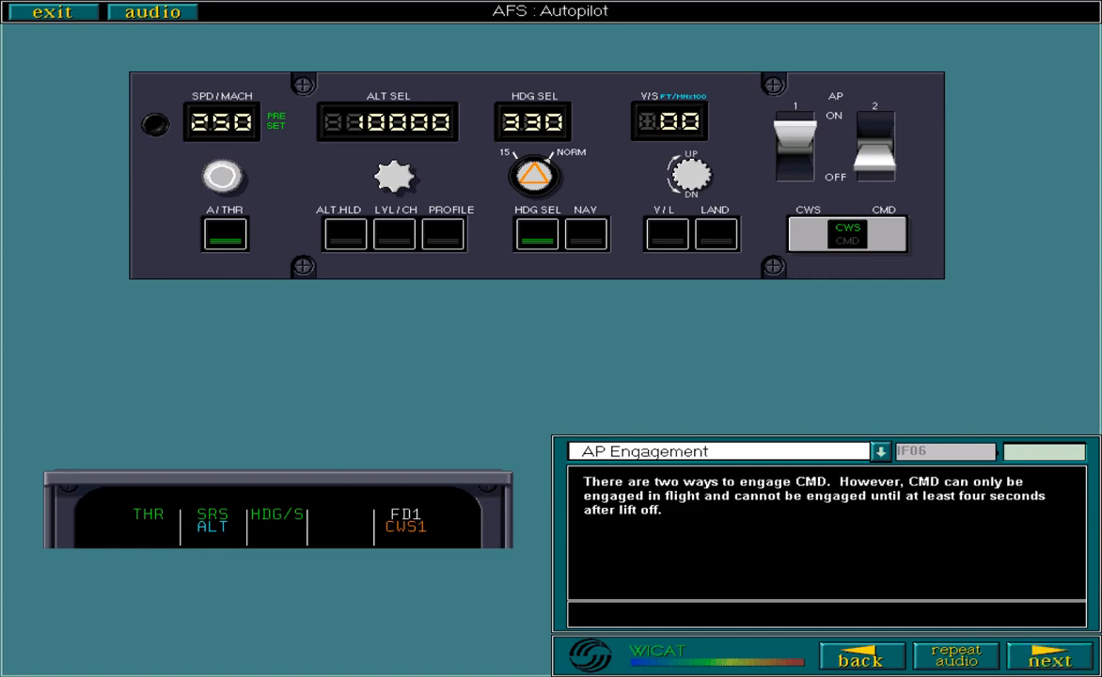
{"action": "left_click", "coordinate": [1049, 654]}
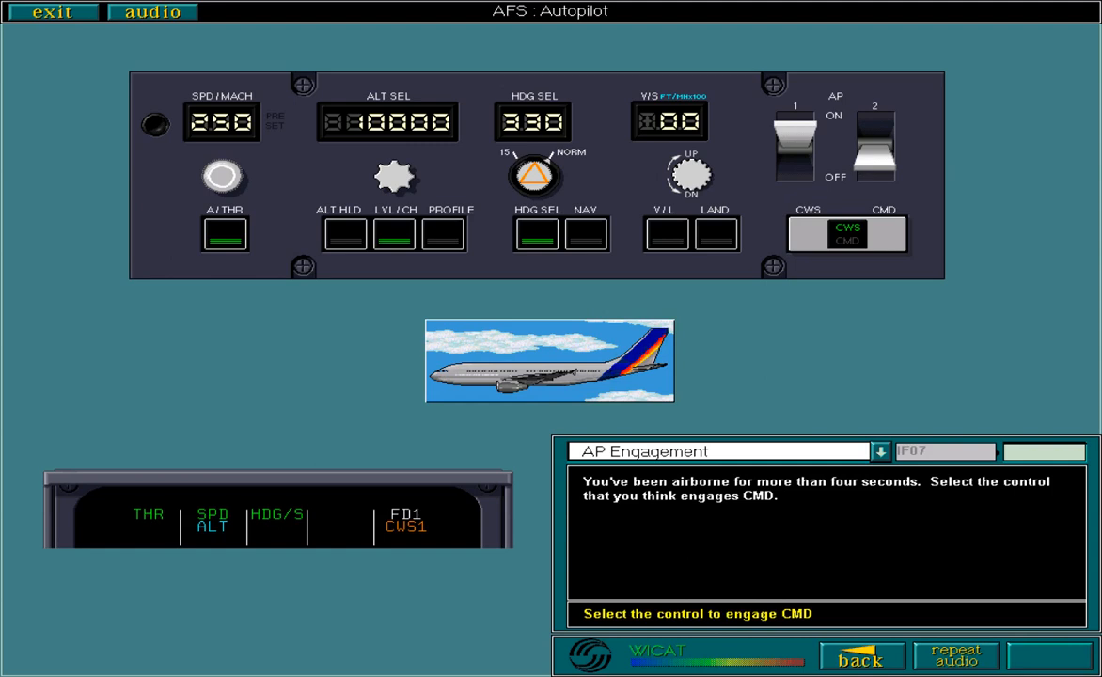
- Answer with the CWS/CMD pushbutton to engage AP 1 in CMD, read the feedback and reach the engage-an-AP-in-CMD exercise
{"action": "left_click", "coordinate": [846, 233]}
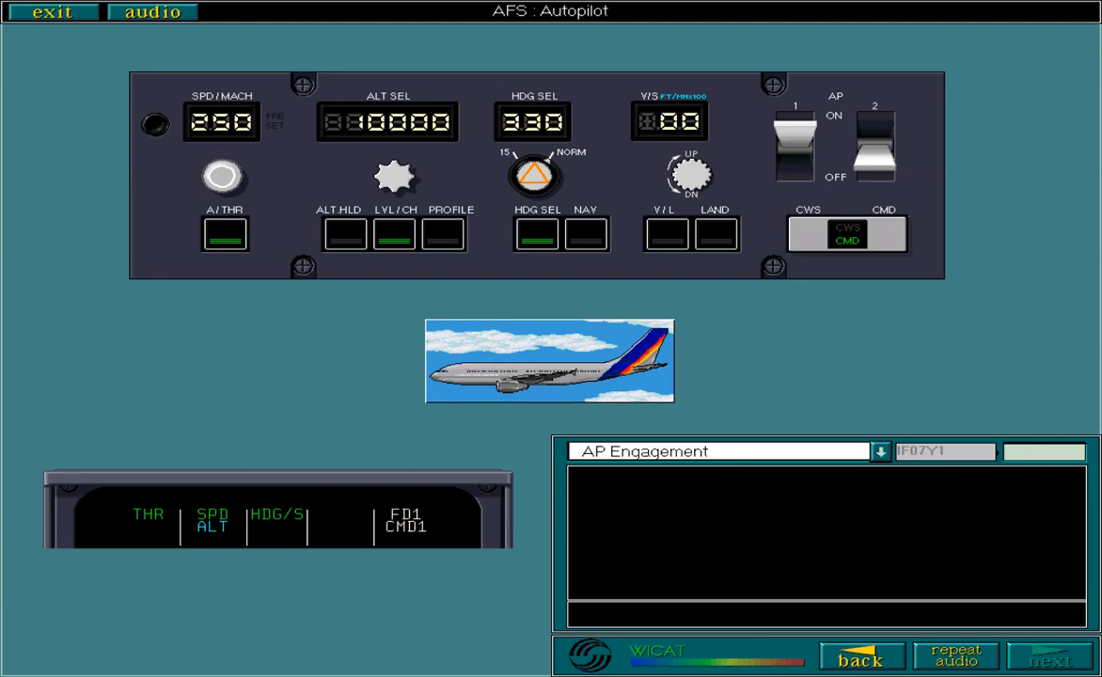
{"action": "left_click", "coordinate": [1049, 656]}
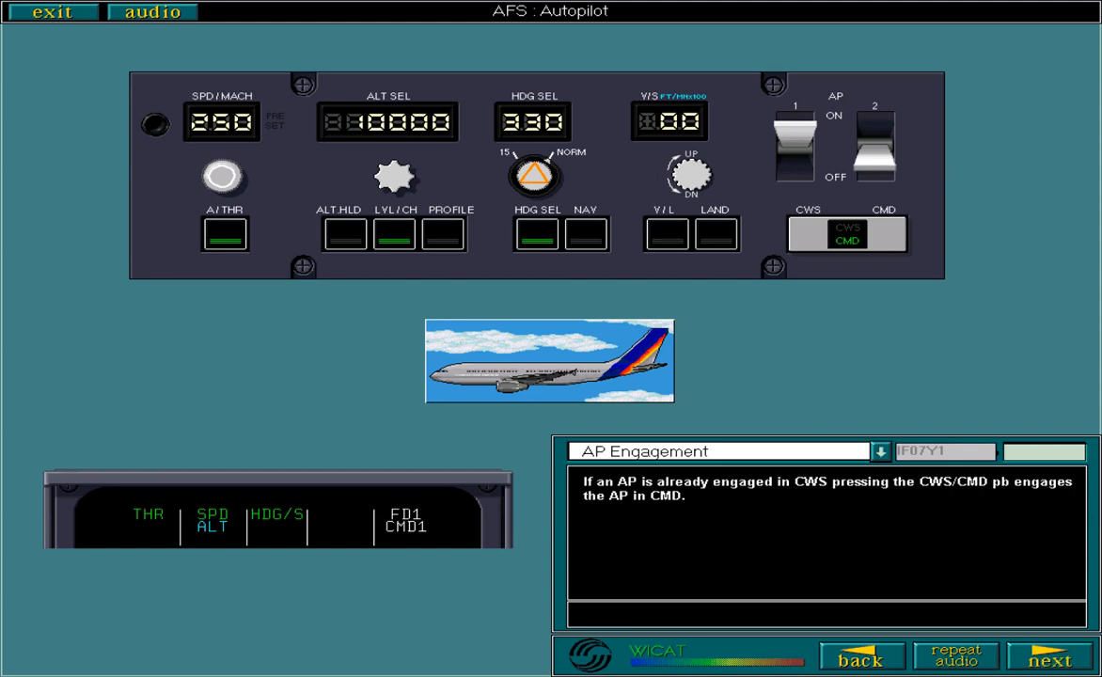
{"action": "left_click", "coordinate": [1049, 658]}
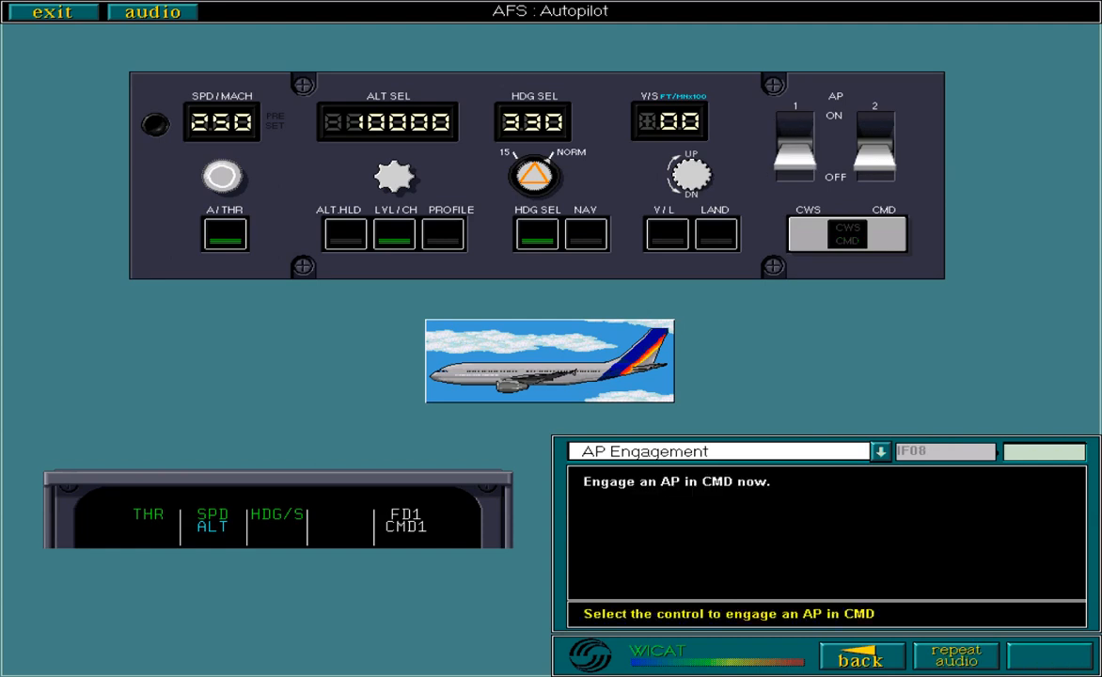
- Set the AP lever ON to engage CMD in flight, then continue to the CMD engagement modes page F09
{"action": "left_click", "coordinate": [794, 141]}
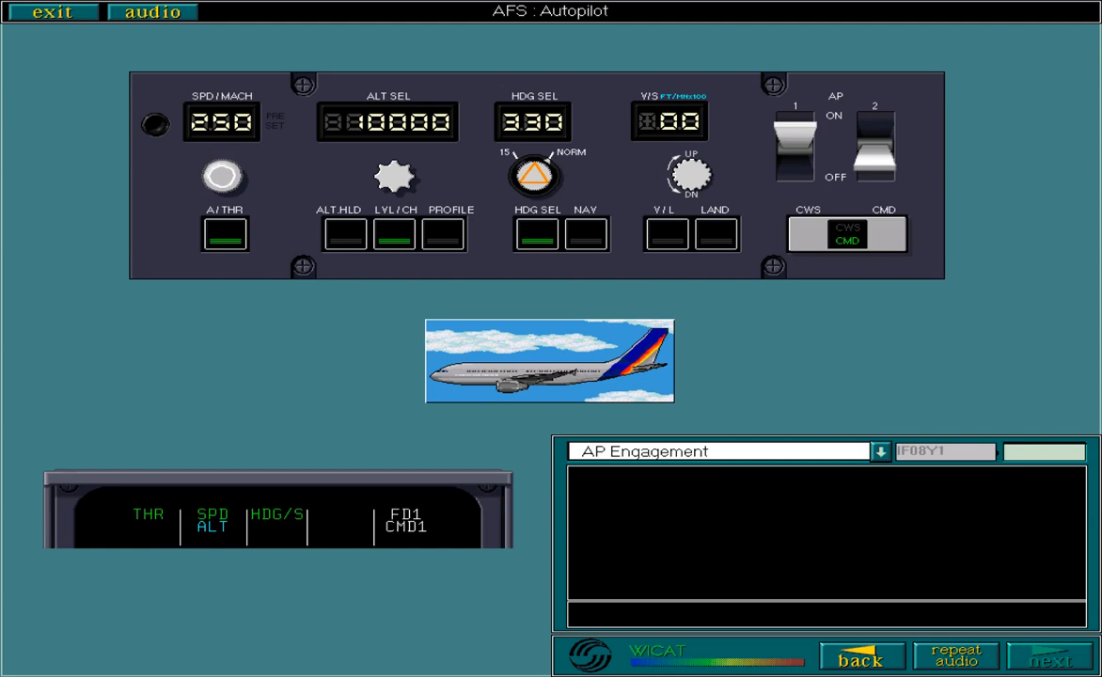
{"action": "left_click", "coordinate": [1049, 656]}
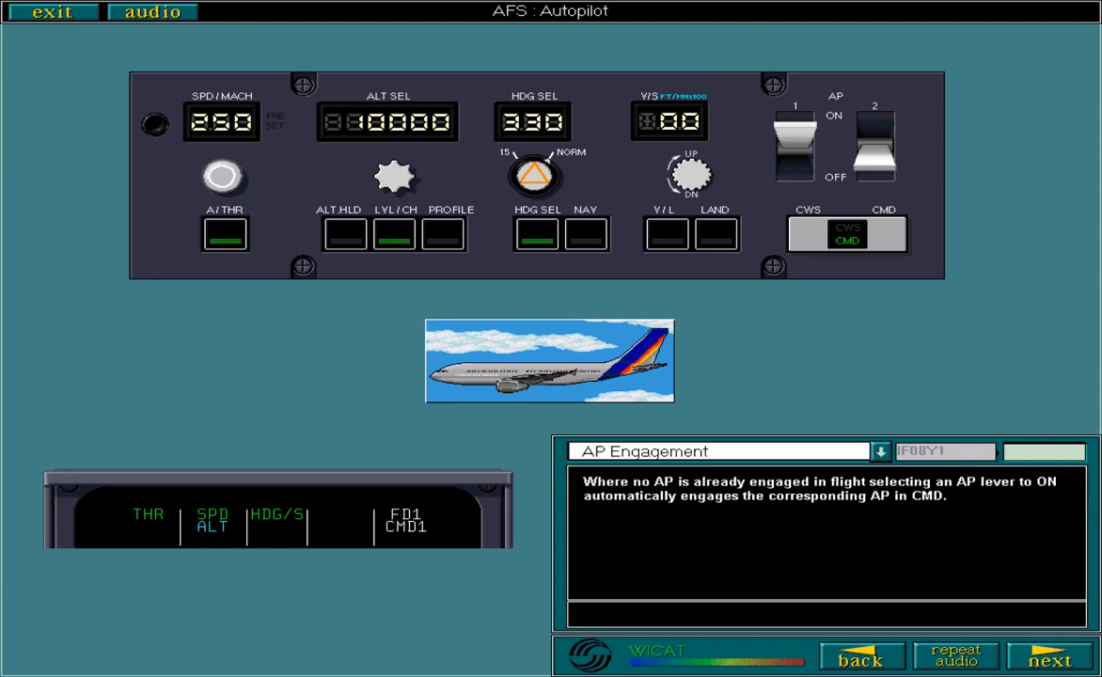
{"action": "left_click", "coordinate": [1049, 658]}
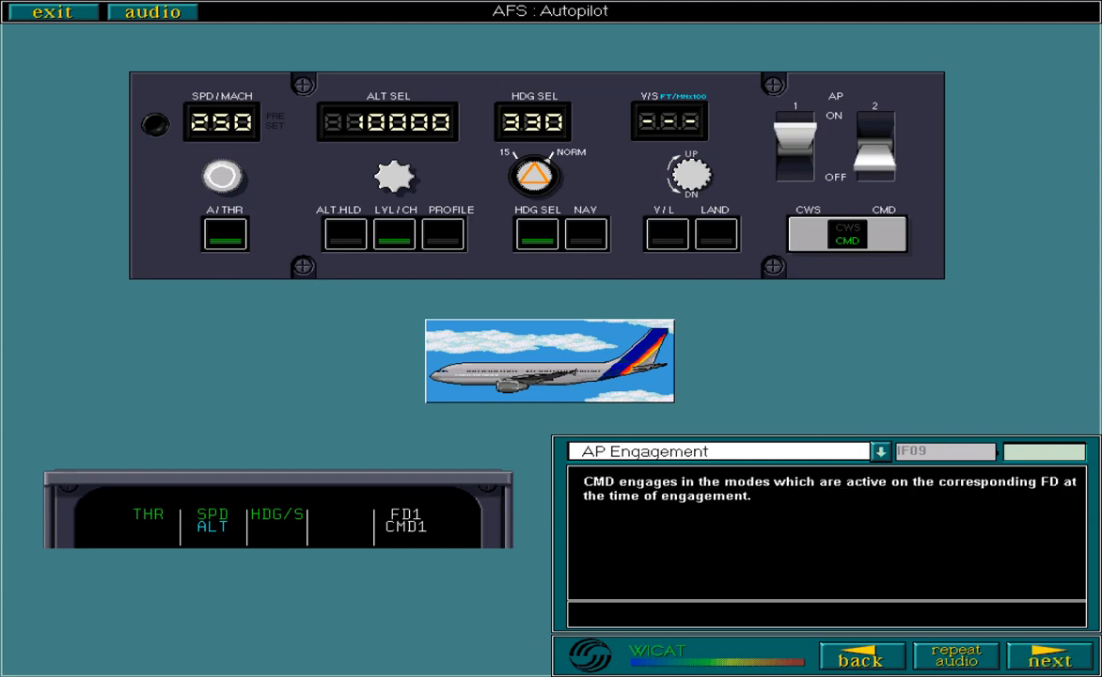
- Go through the CMD modes pages F09 and F10 (V/S and HDG when FD is off) and reach the dual AP conditions on F11
{"action": "left_click", "coordinate": [1049, 655]}
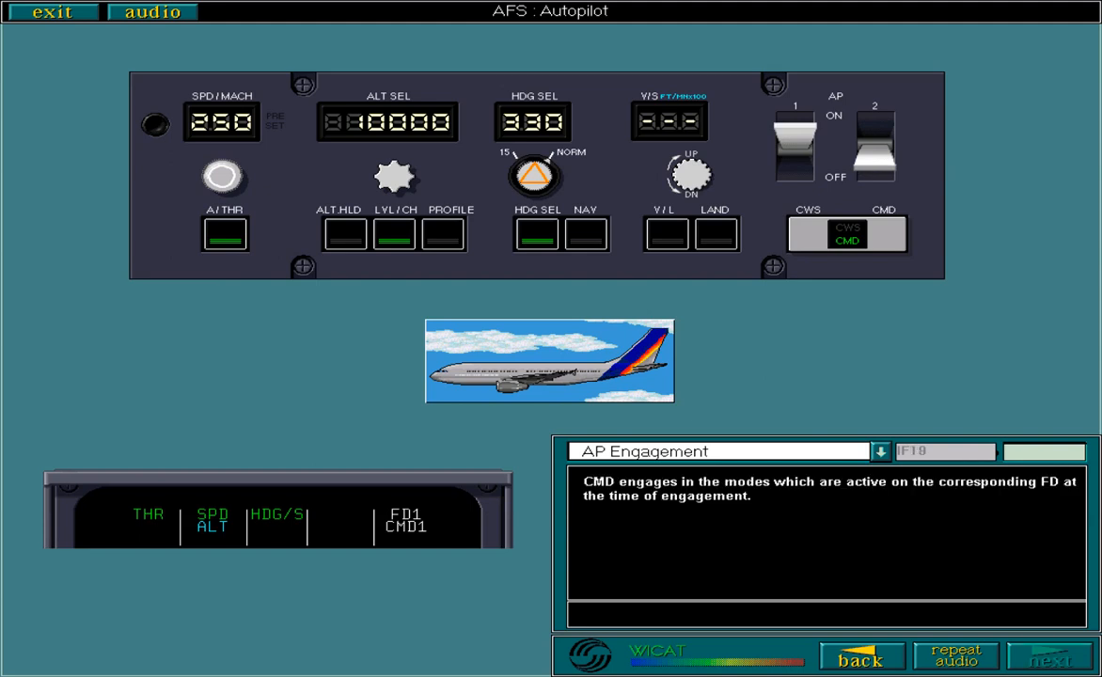
{"action": "left_click", "coordinate": [1049, 655]}
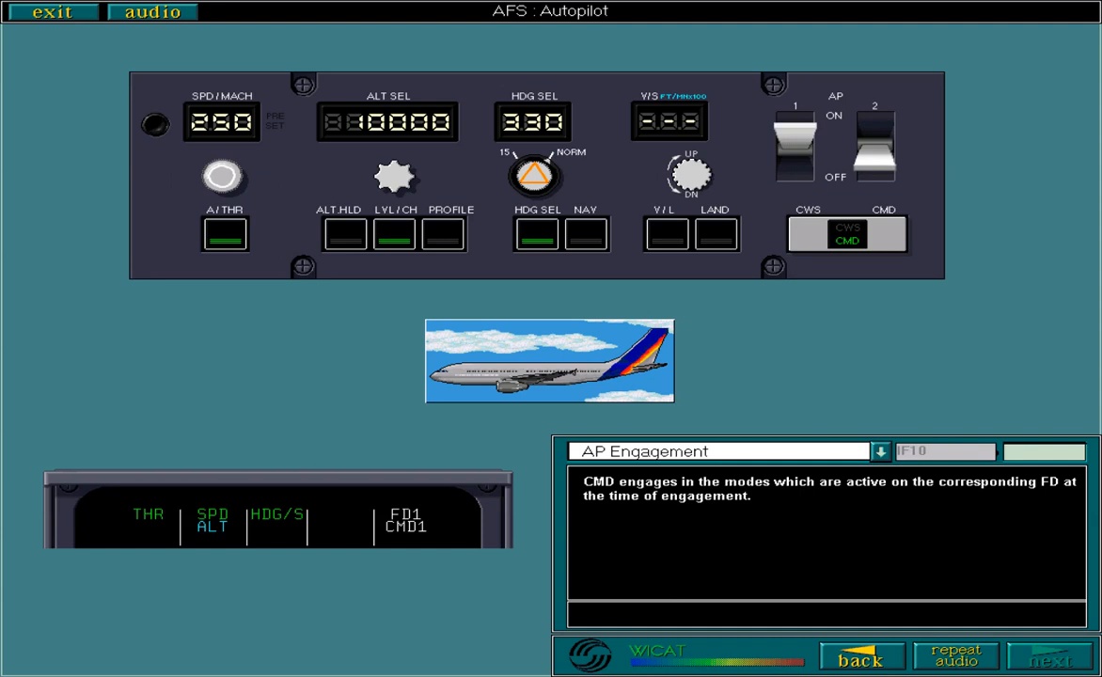
{"action": "left_click", "coordinate": [1049, 656]}
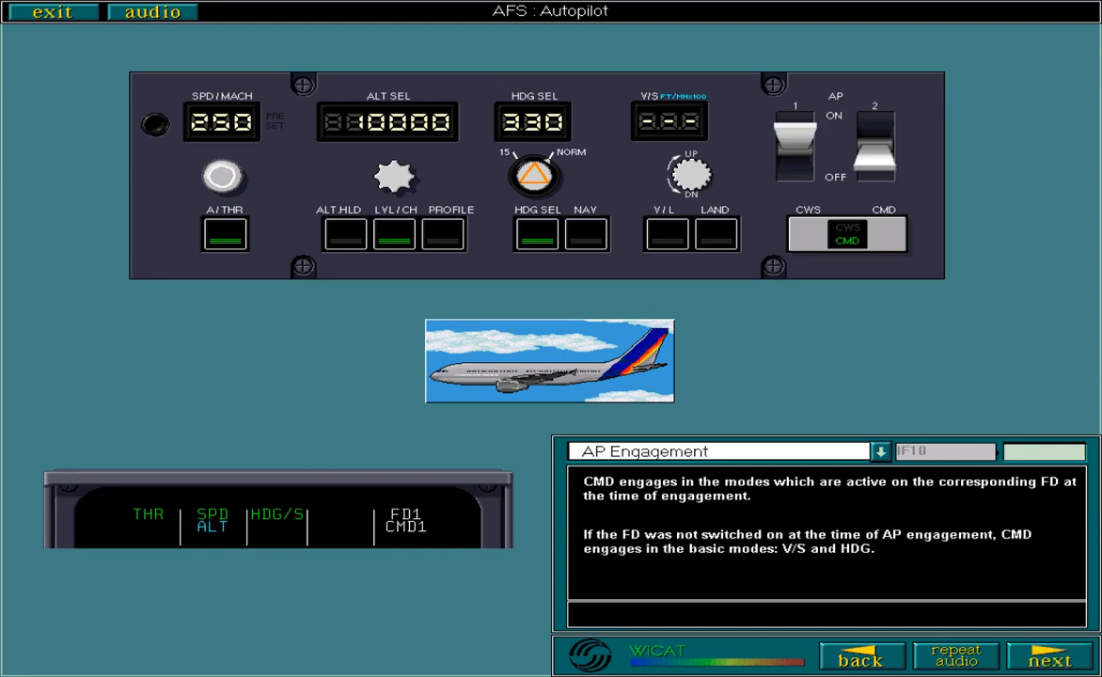
{"action": "left_click", "coordinate": [1049, 656]}
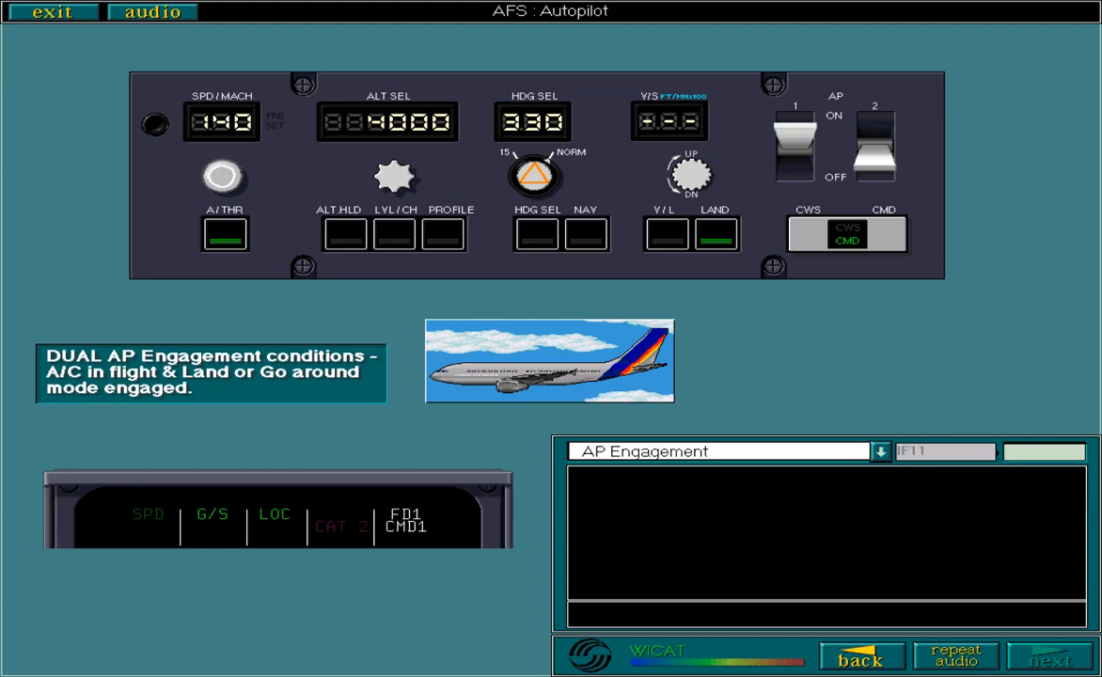
- Step through dual AP pages F11-F13, including the standby second AP demonstration, and enter AP Disengagement at G01
{"action": "left_click", "coordinate": [1049, 654]}
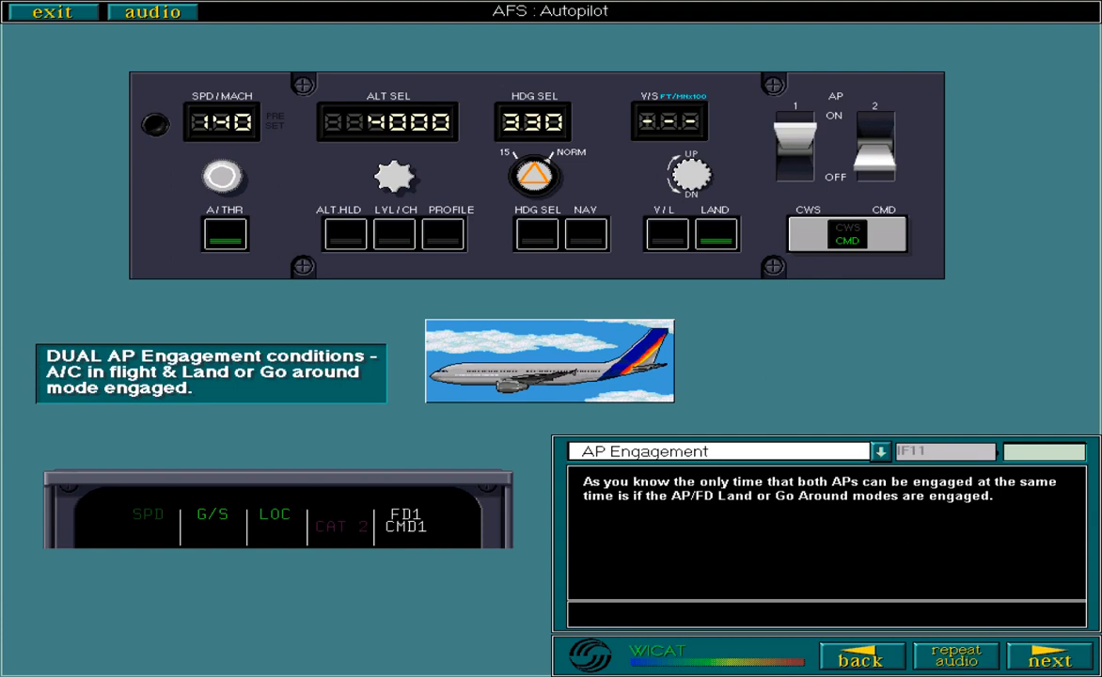
{"action": "left_click", "coordinate": [869, 147]}
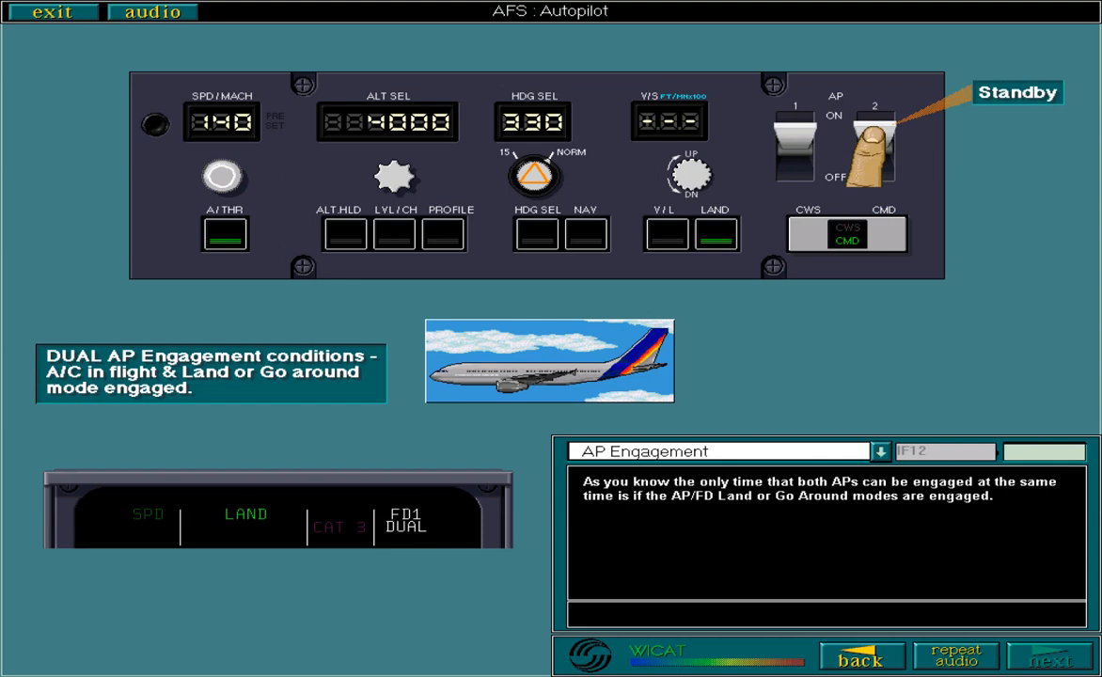
{"action": "left_click", "coordinate": [1049, 656]}
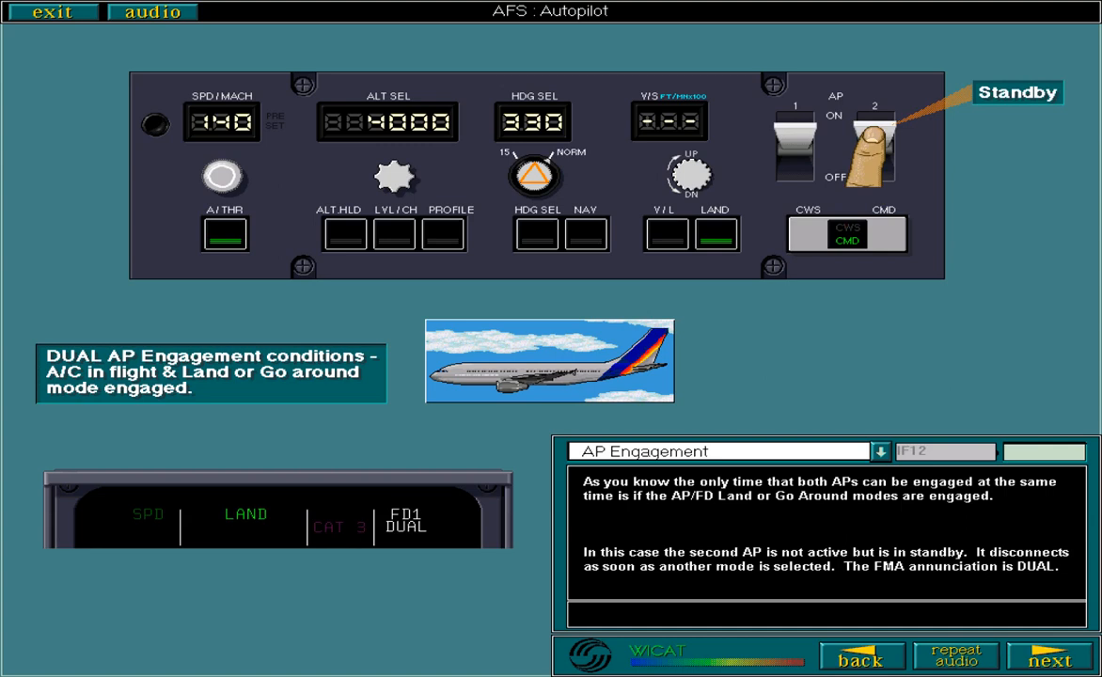
{"action": "left_click", "coordinate": [1049, 655]}
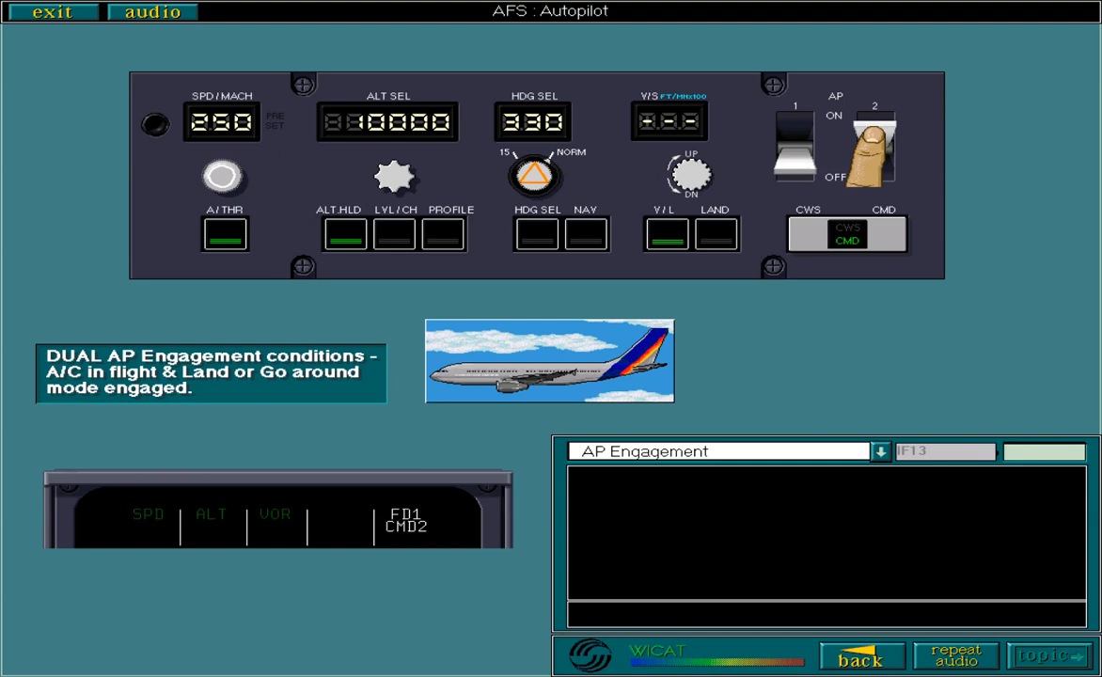
{"action": "left_click", "coordinate": [1045, 655]}
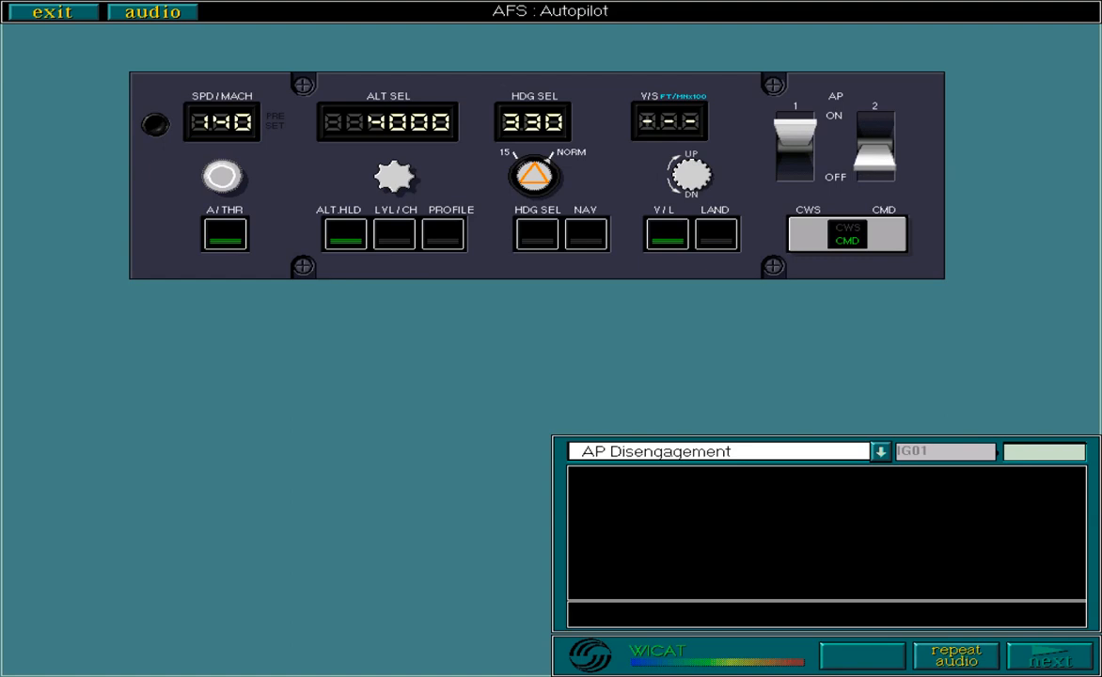
- Read the instinctive disconnect pushbutton explanation on G02 and reach the AP lever OFF page G03
{"action": "left_click", "coordinate": [1055, 654]}
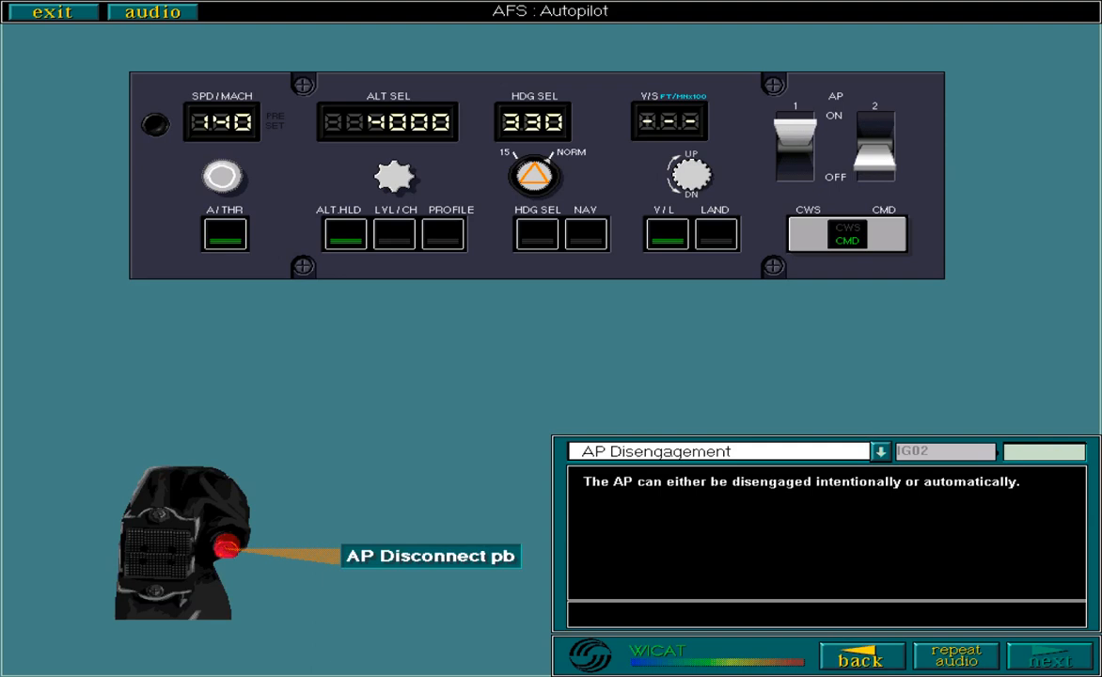
{"action": "left_click", "coordinate": [1049, 658]}
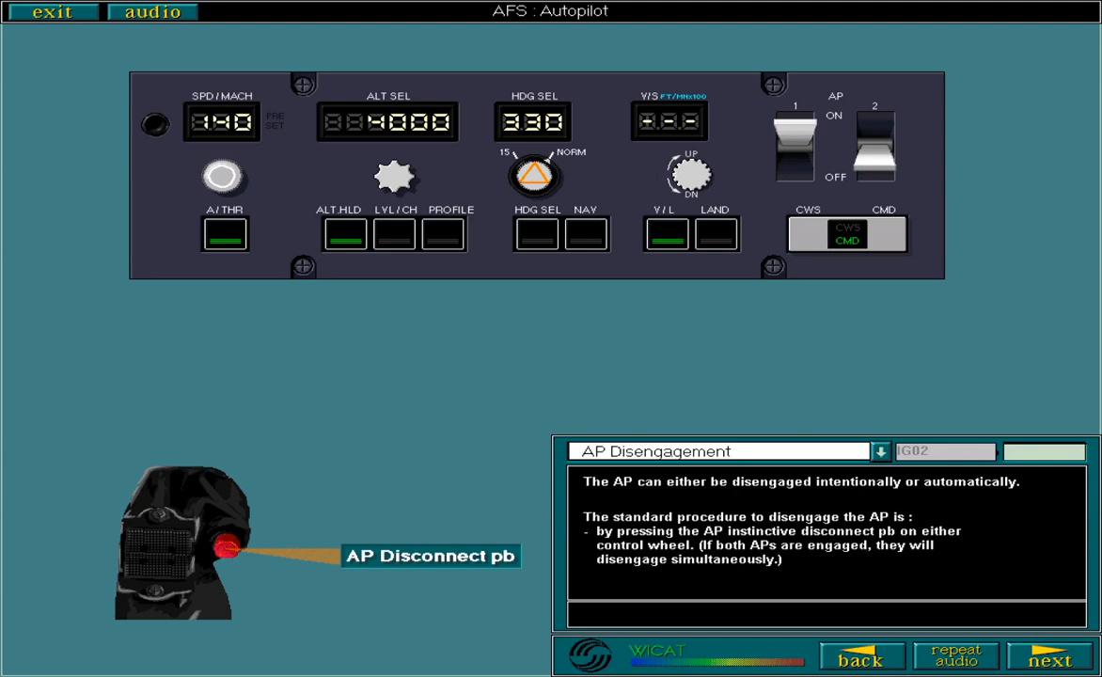
{"action": "left_click", "coordinate": [1051, 654]}
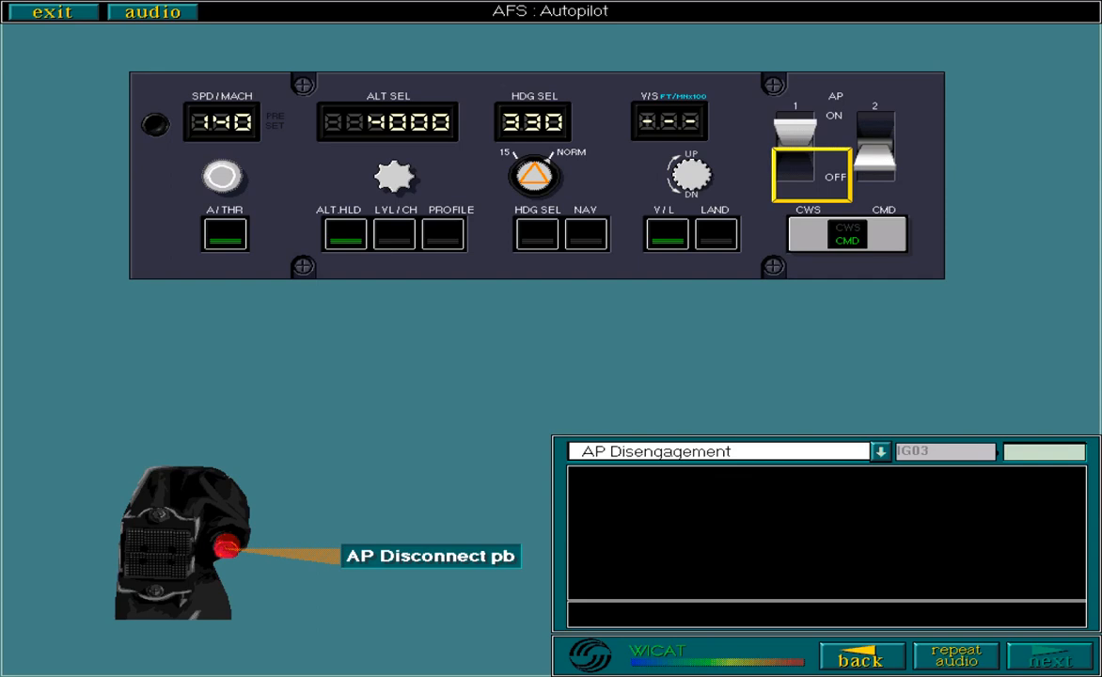
- Reveal the AP lever OFF disengagement method and advance to automatic disengagement page G04
{"action": "left_click", "coordinate": [1049, 654]}
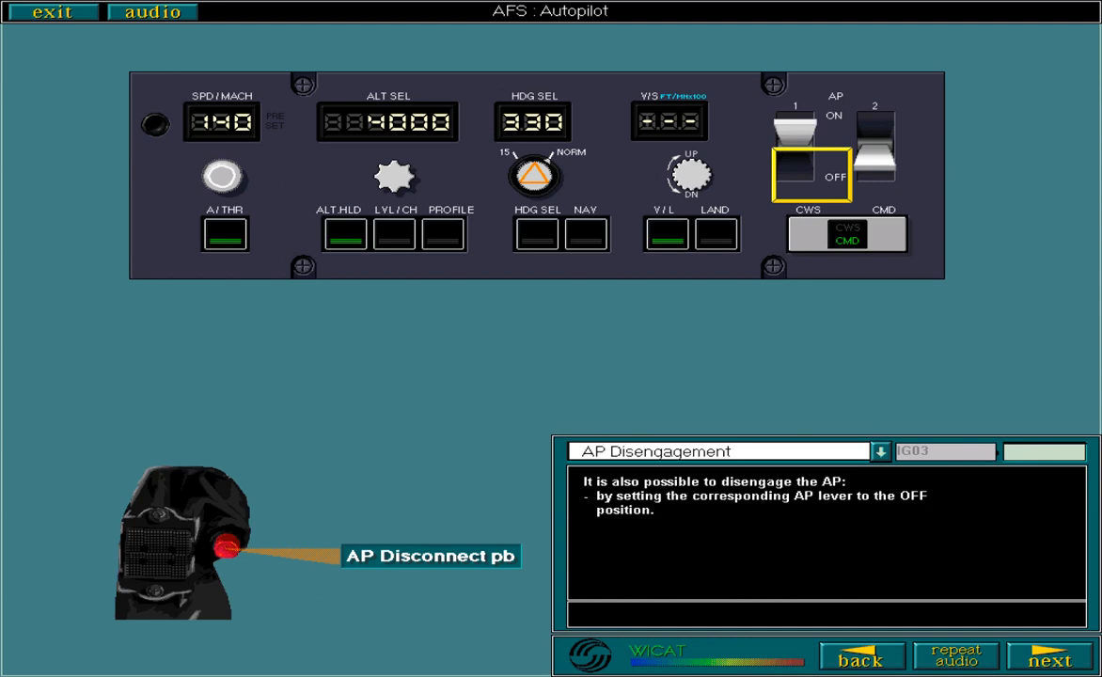
{"action": "left_click", "coordinate": [1049, 656]}
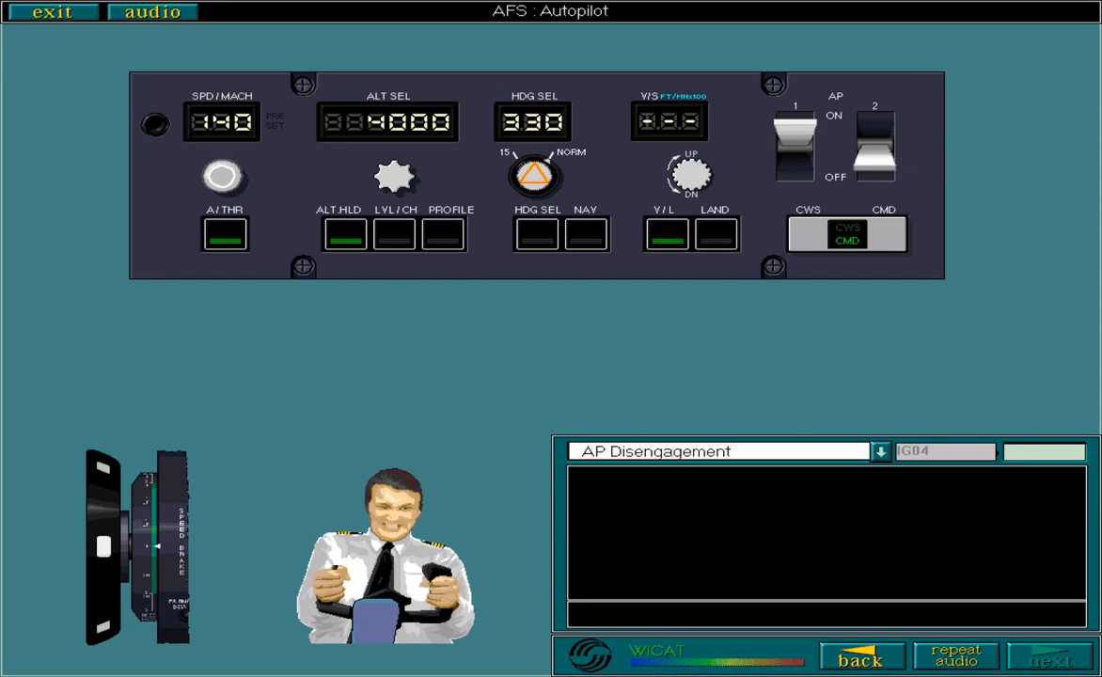
- Step through the pitch trim wheel and control column load explanations on G04/G04a to the MOD selection on G04b
{"action": "left_click", "coordinate": [1049, 656]}
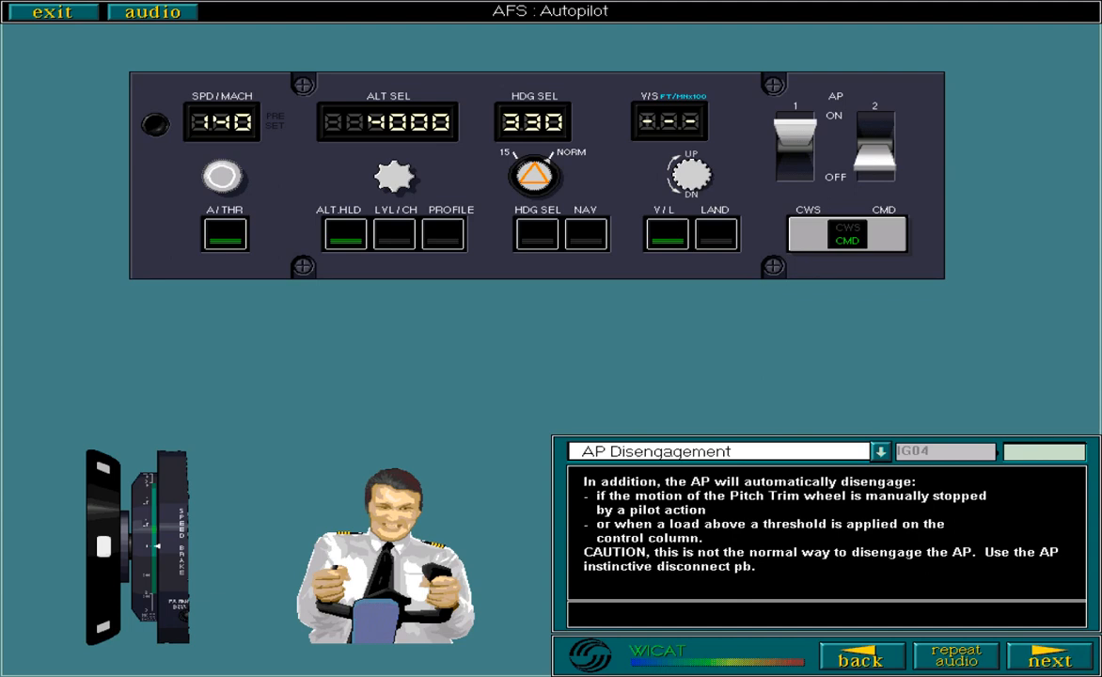
{"action": "left_click", "coordinate": [1049, 662]}
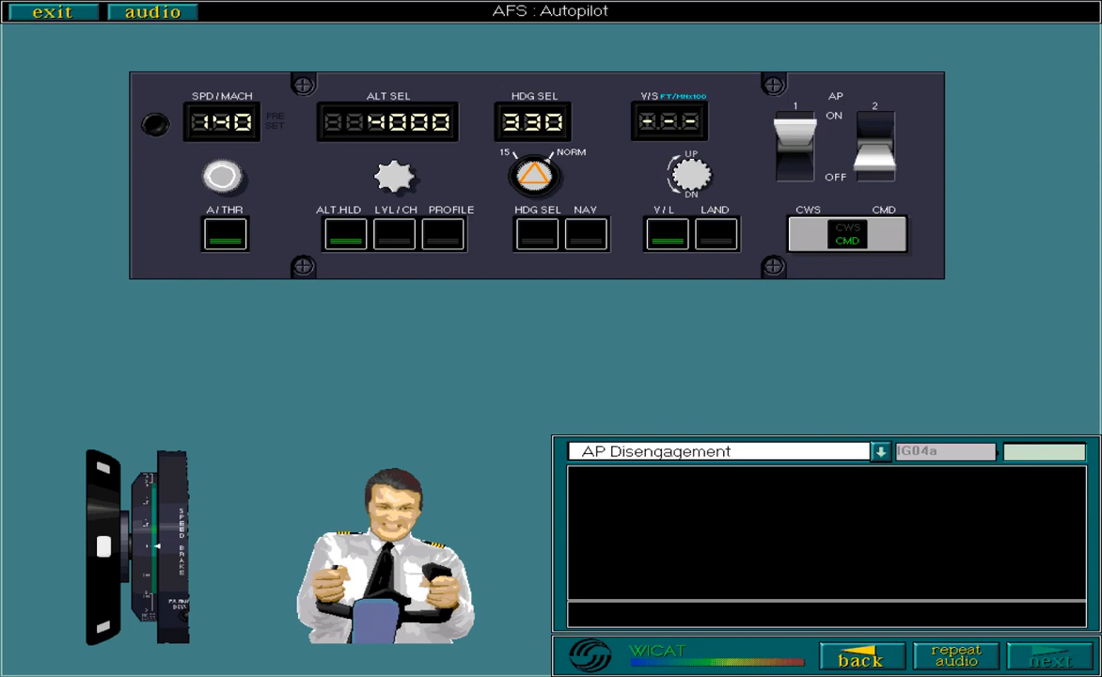
{"action": "left_click", "coordinate": [1049, 658]}
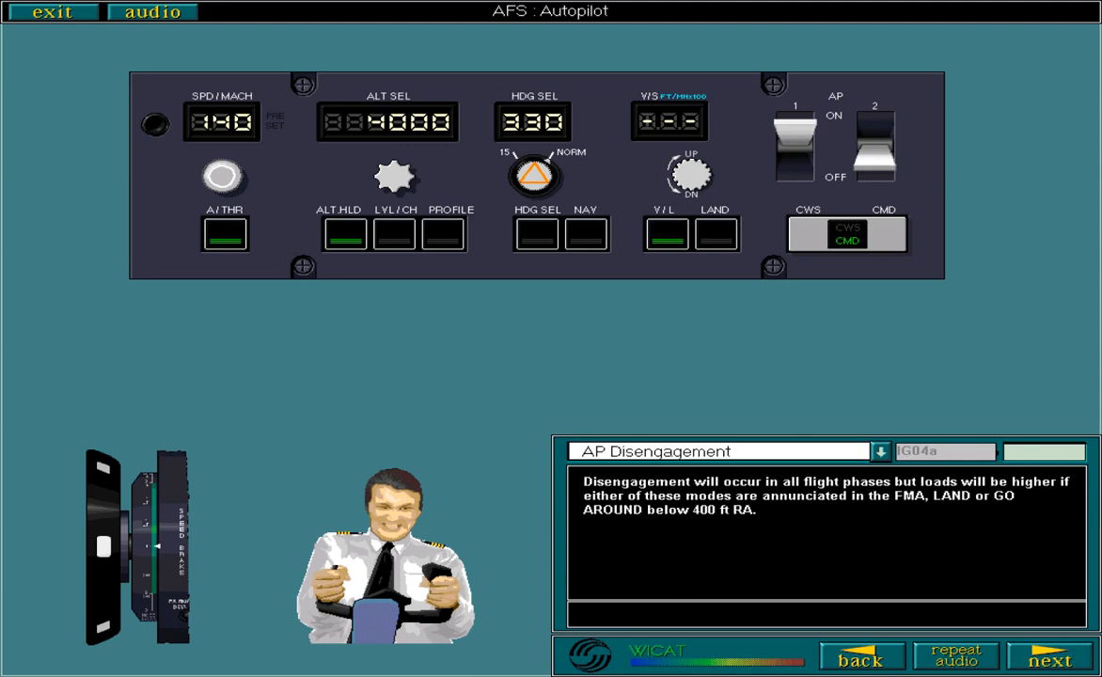
{"action": "left_click", "coordinate": [1049, 654]}
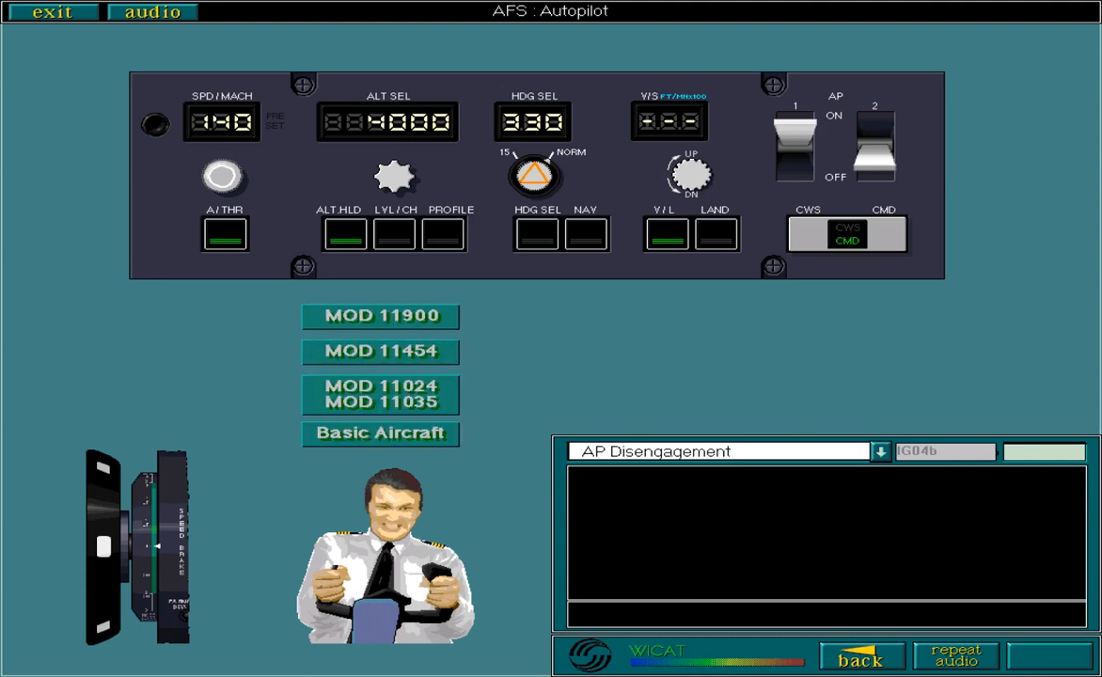